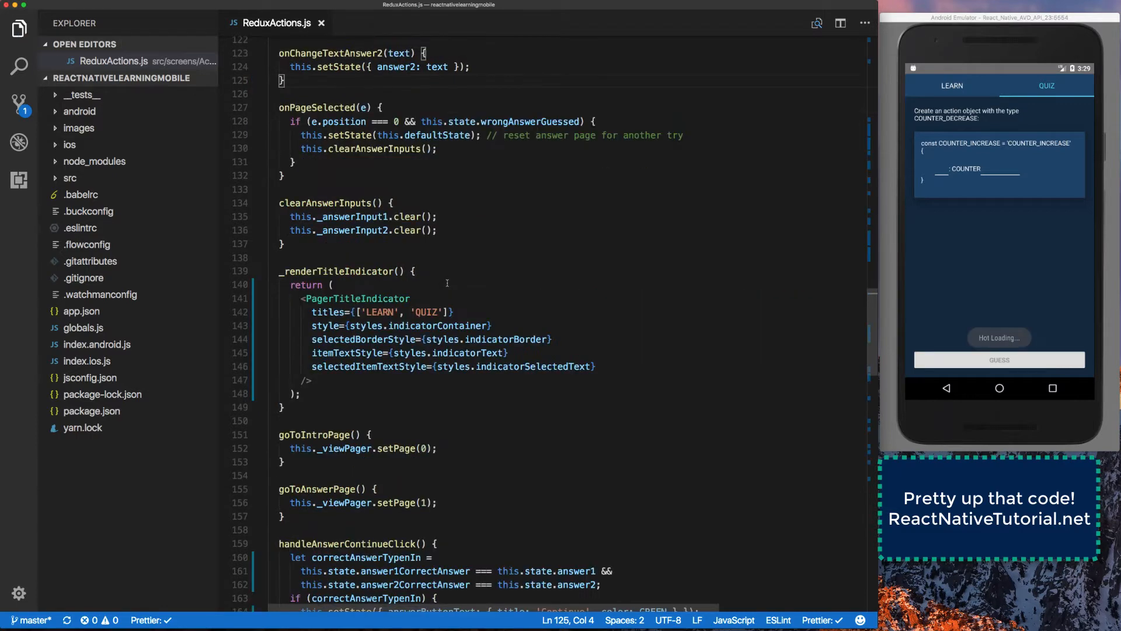
- Save ReduxActions.js so format on save splits the one-line PagerTitleIndicator props apart
scroll("down", 3)
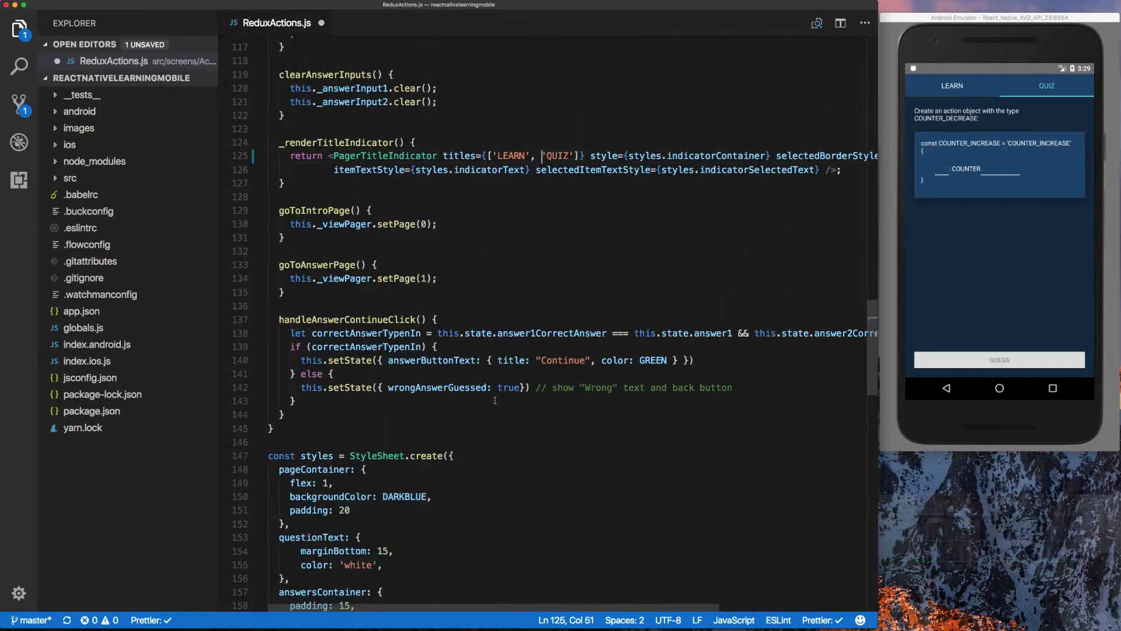
scroll("up", 3)
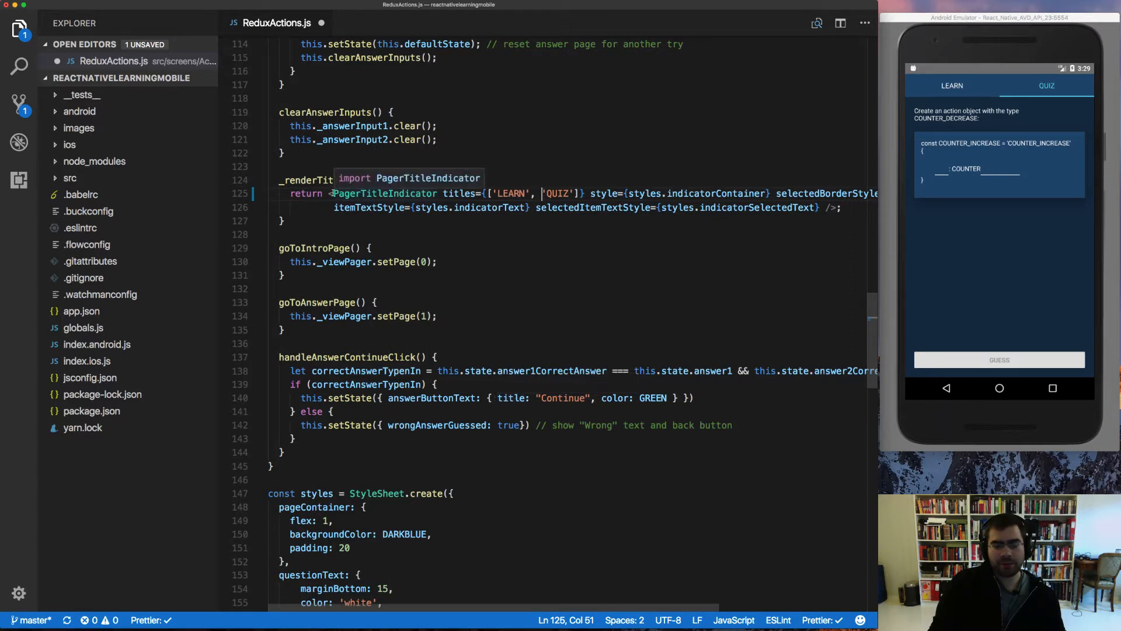
double_click(385, 193)
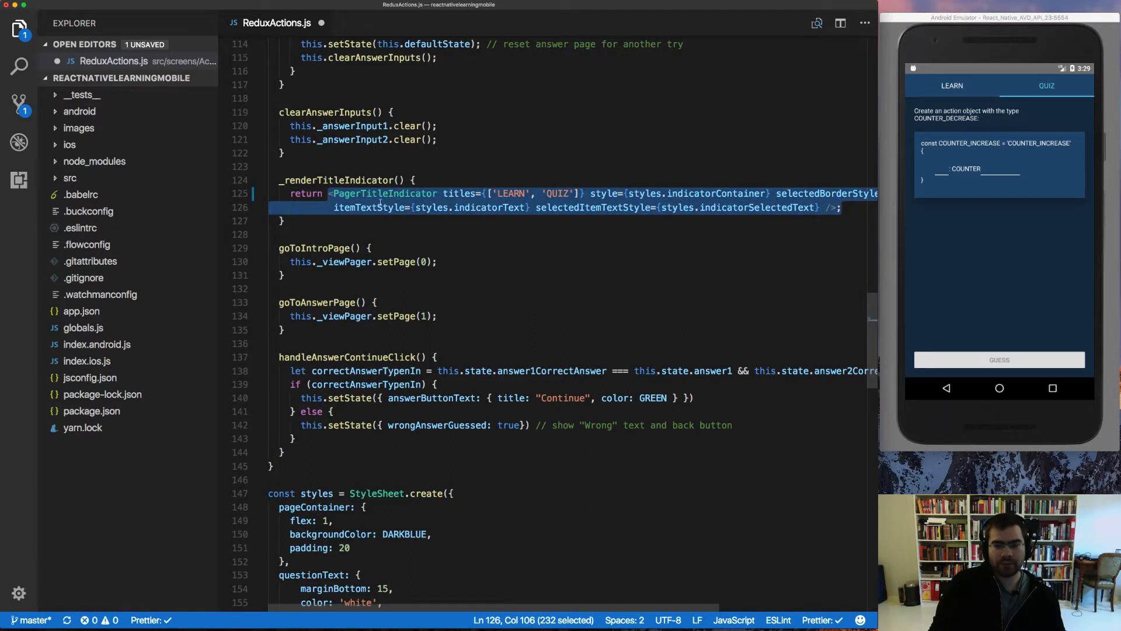
left_click(333, 194)
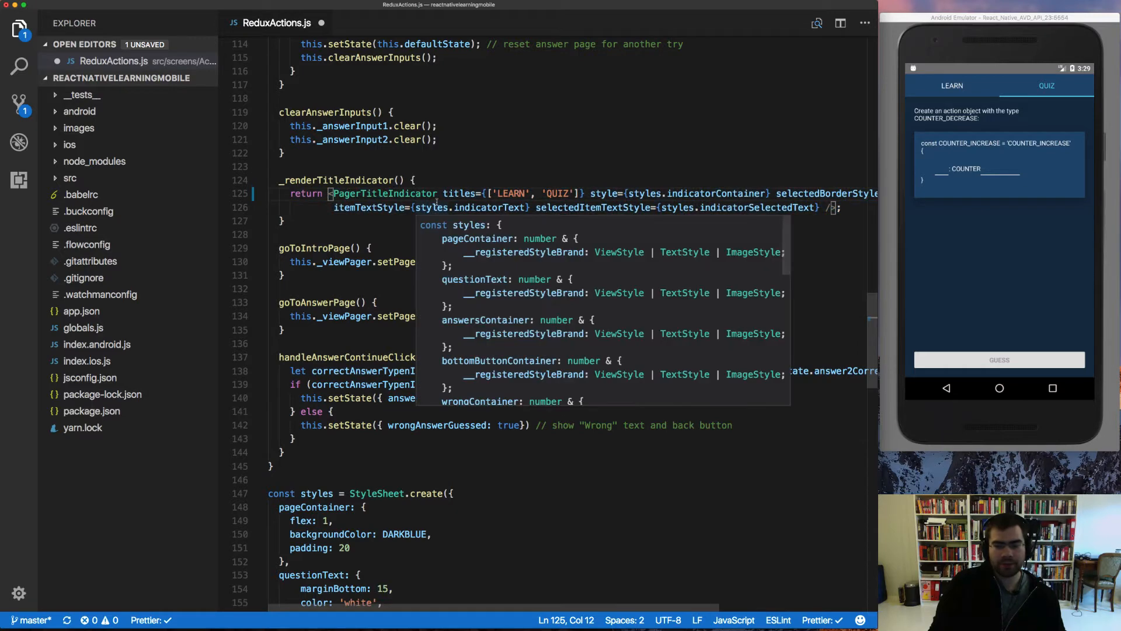
key("Escape")
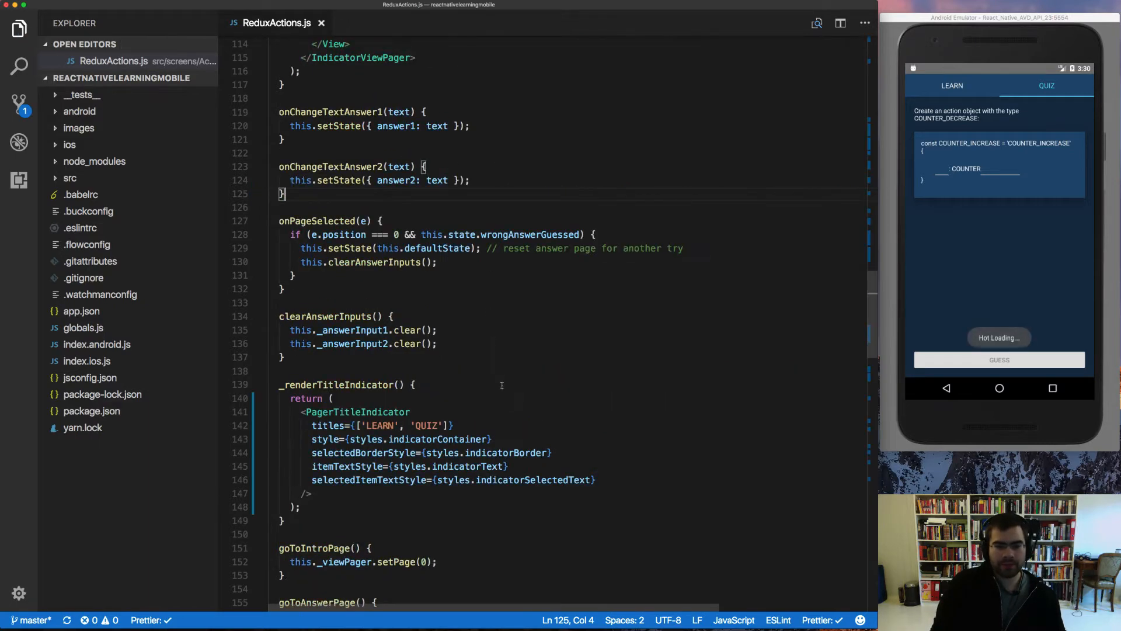
- Scroll through the unformatted ReduxActions.js with PagerTitleIndicator props back on one line
scroll("down", 3)
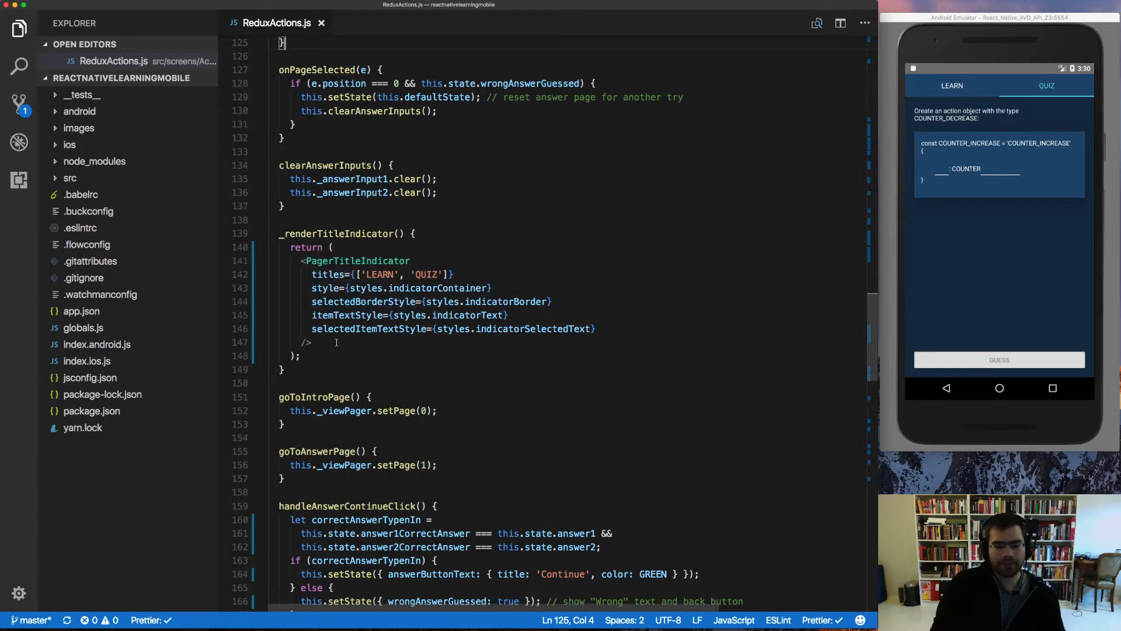
scroll("down", 3)
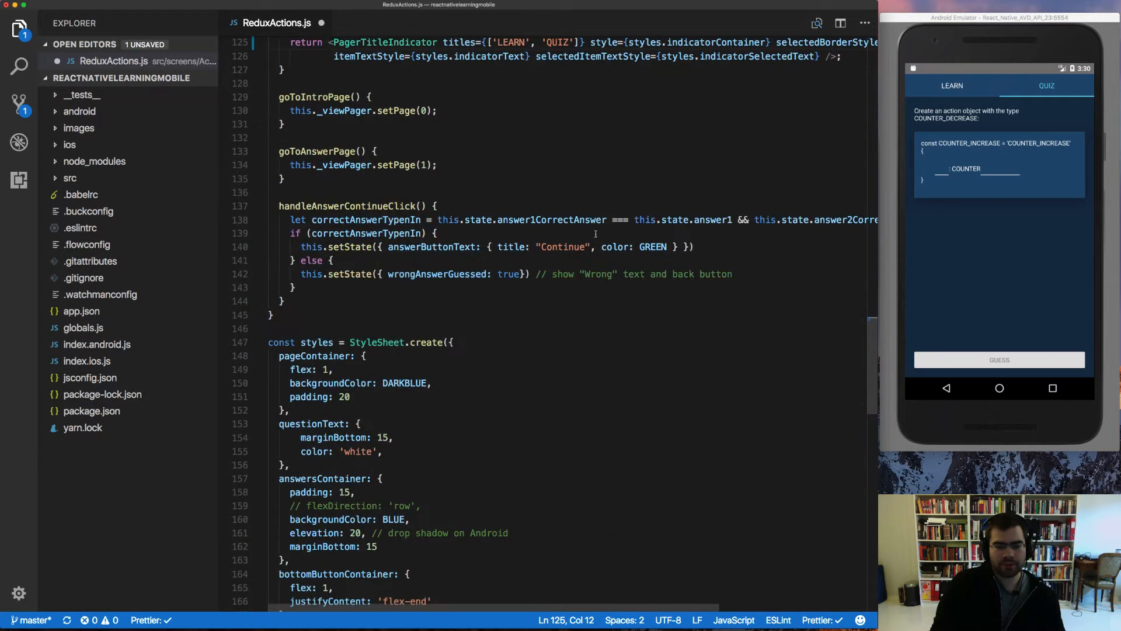
- Break the titles prop onto a new line and save ReduxActions.js to reformat it
left_click_drag(290, 220, 422, 246)
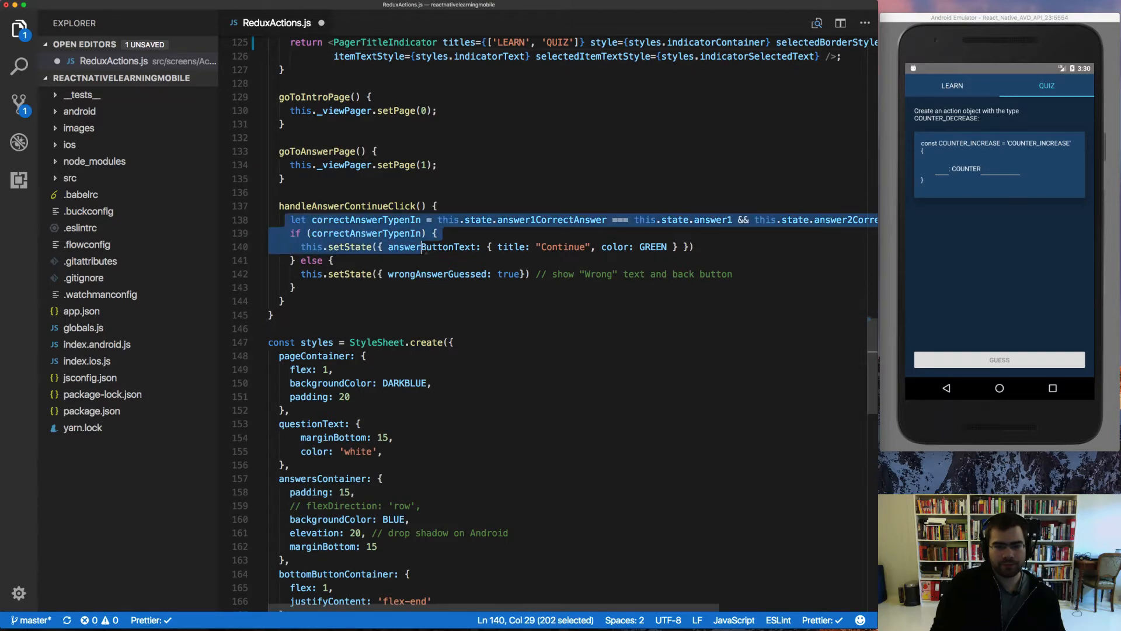
left_click(438, 233)
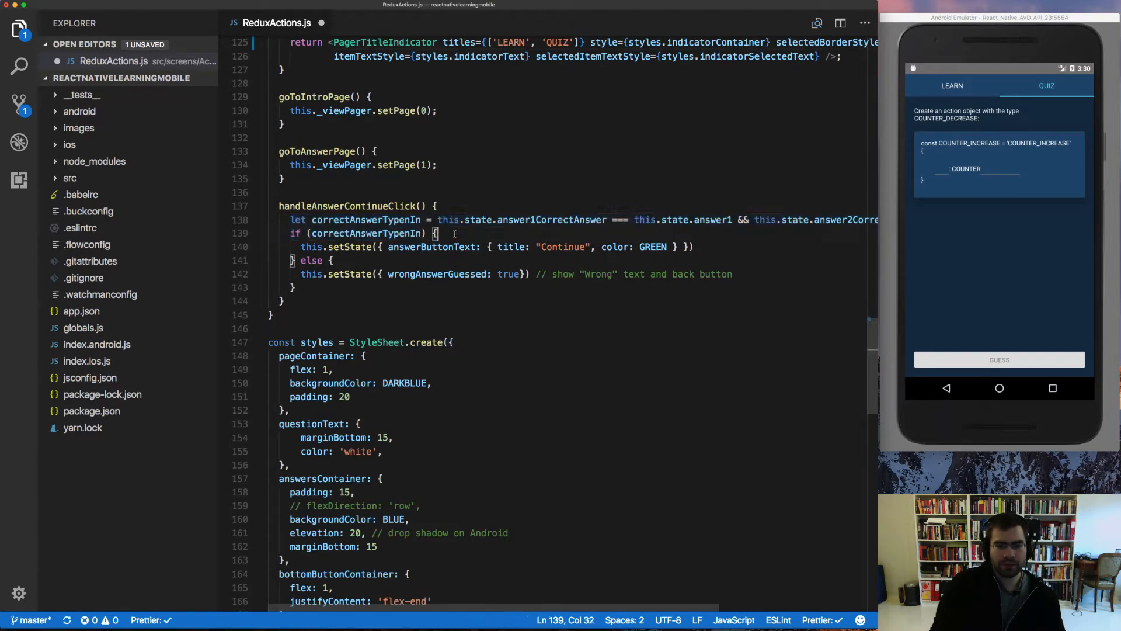
scroll("up", 3)
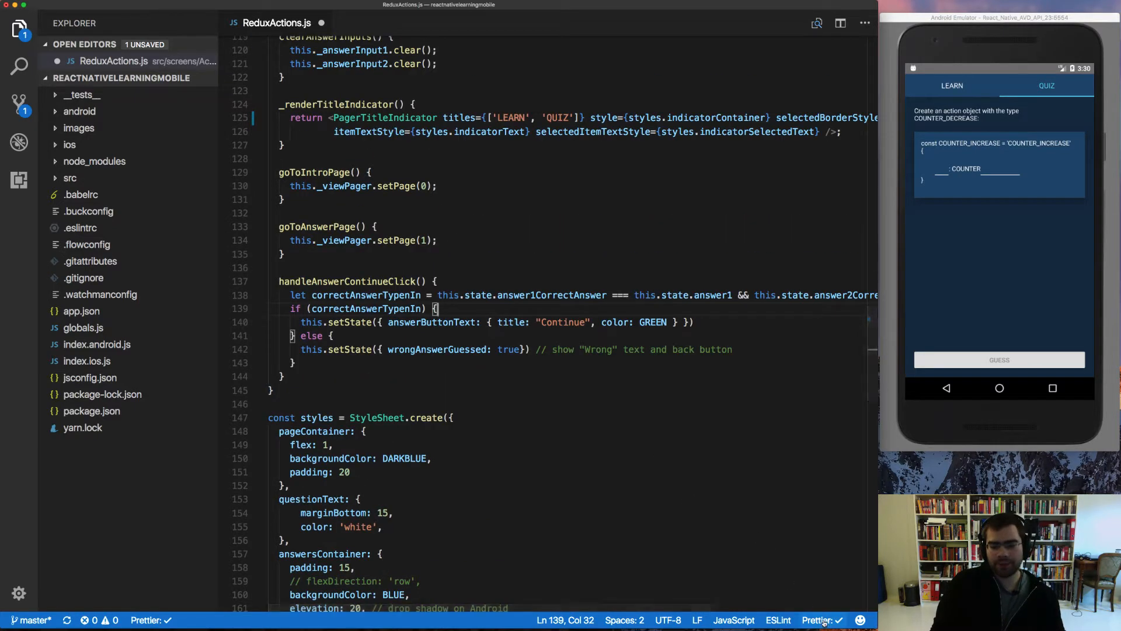
mouse_move(859, 566)
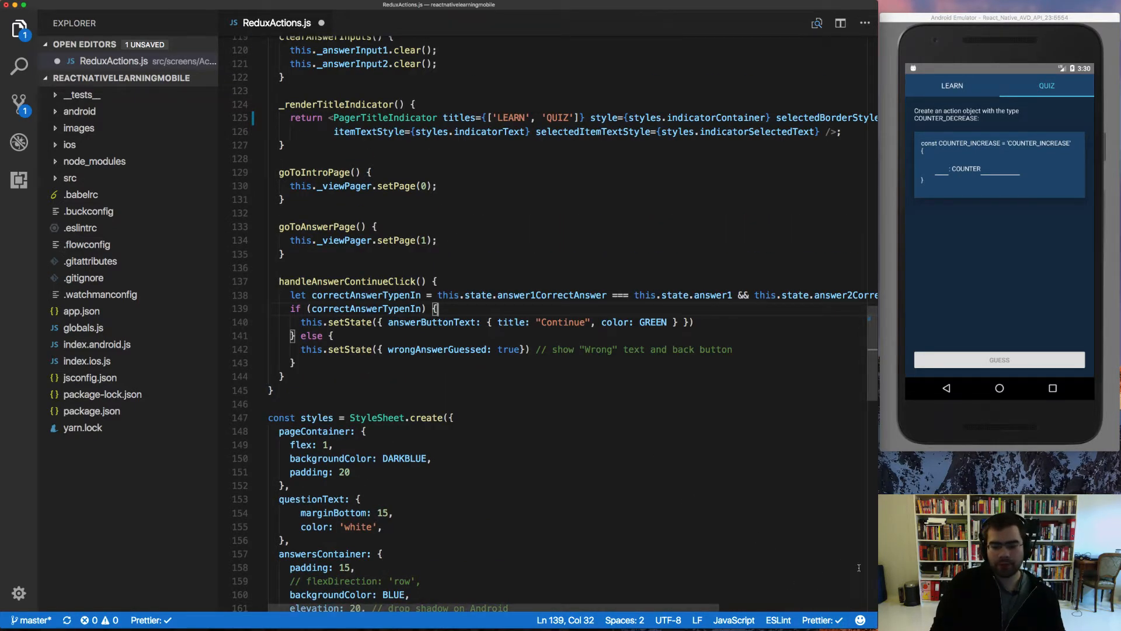
mouse_move(493, 360)
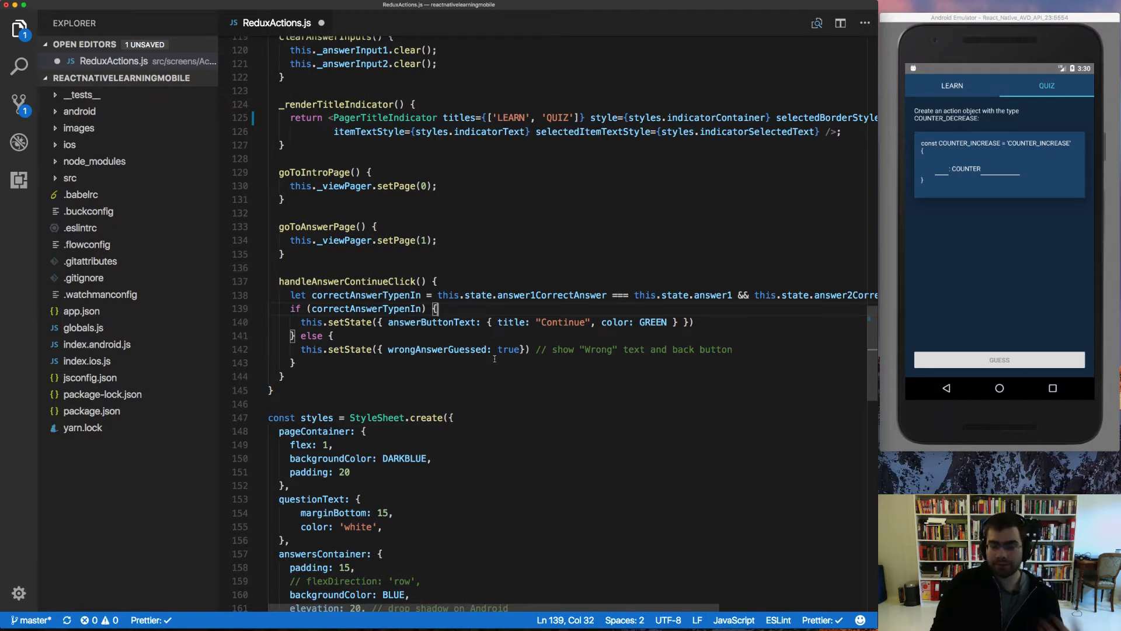
mouse_move(480, 256)
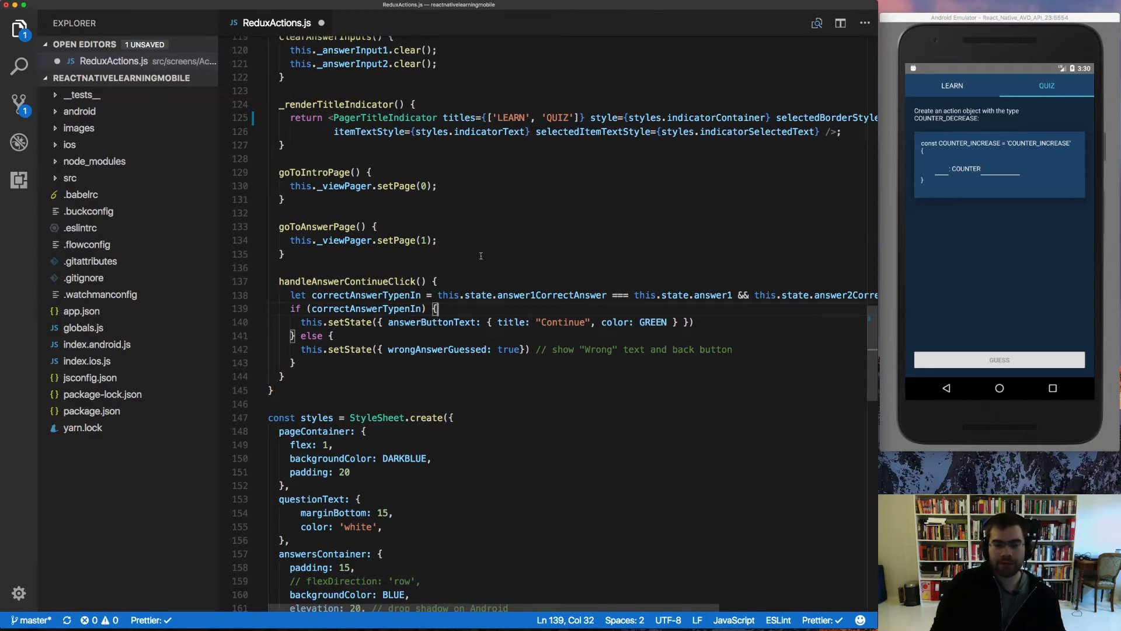
mouse_move(496, 169)
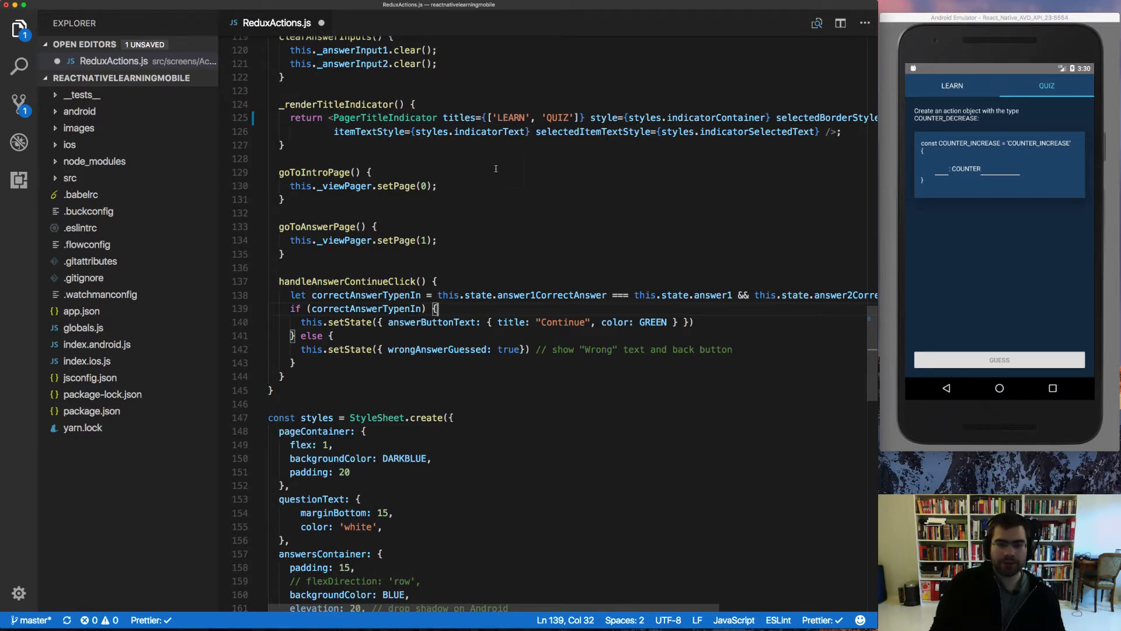
scroll("up", 3)
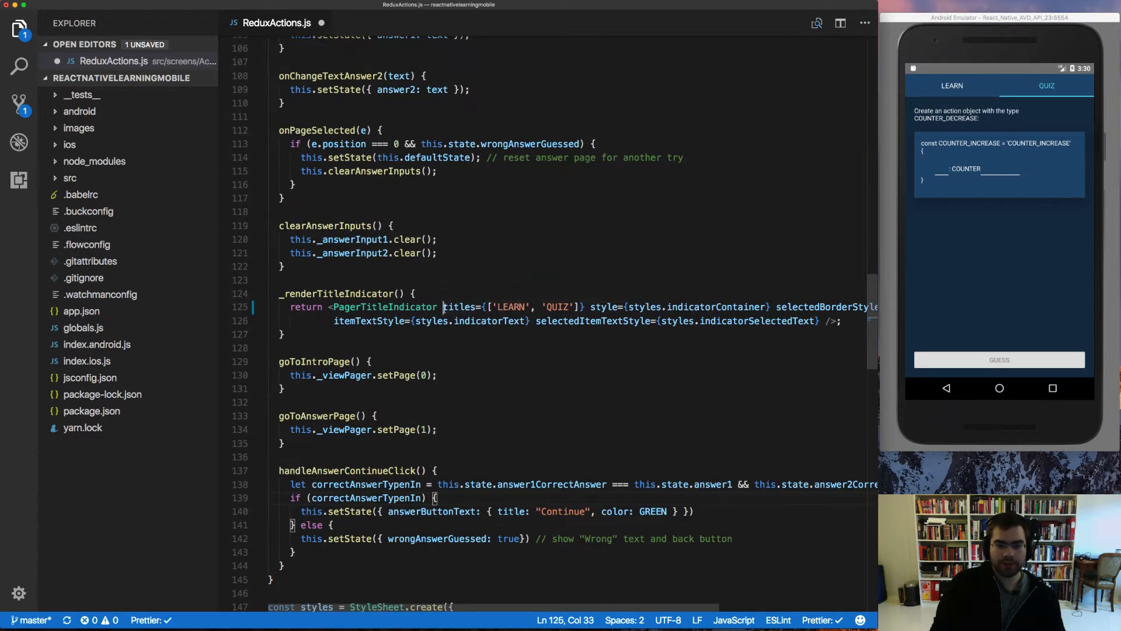
key("Enter")
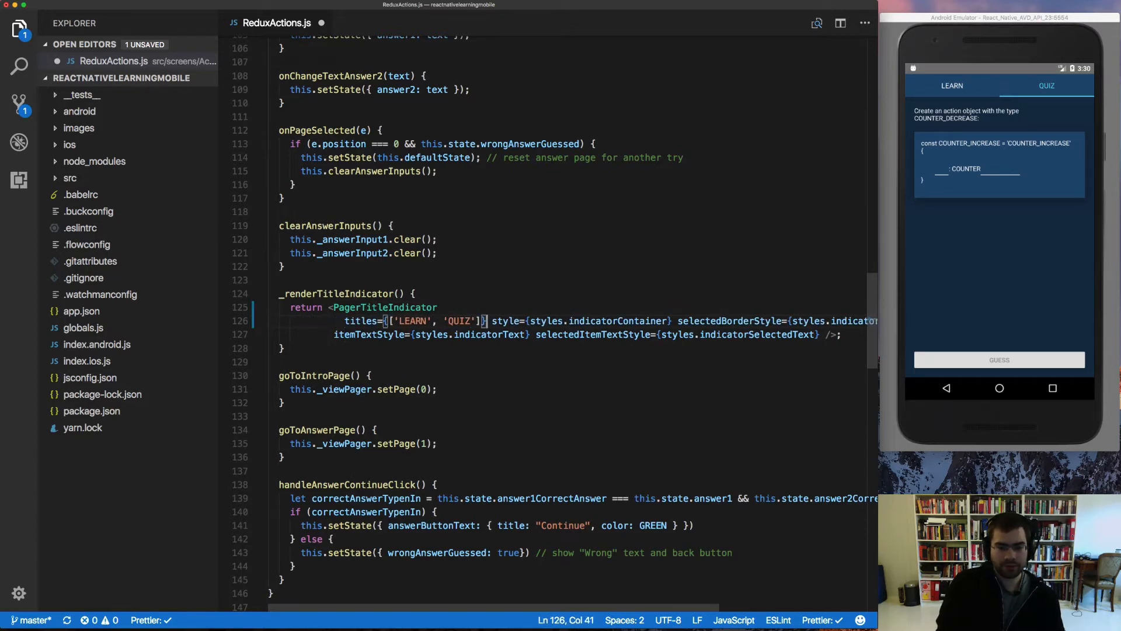
key("Enter")
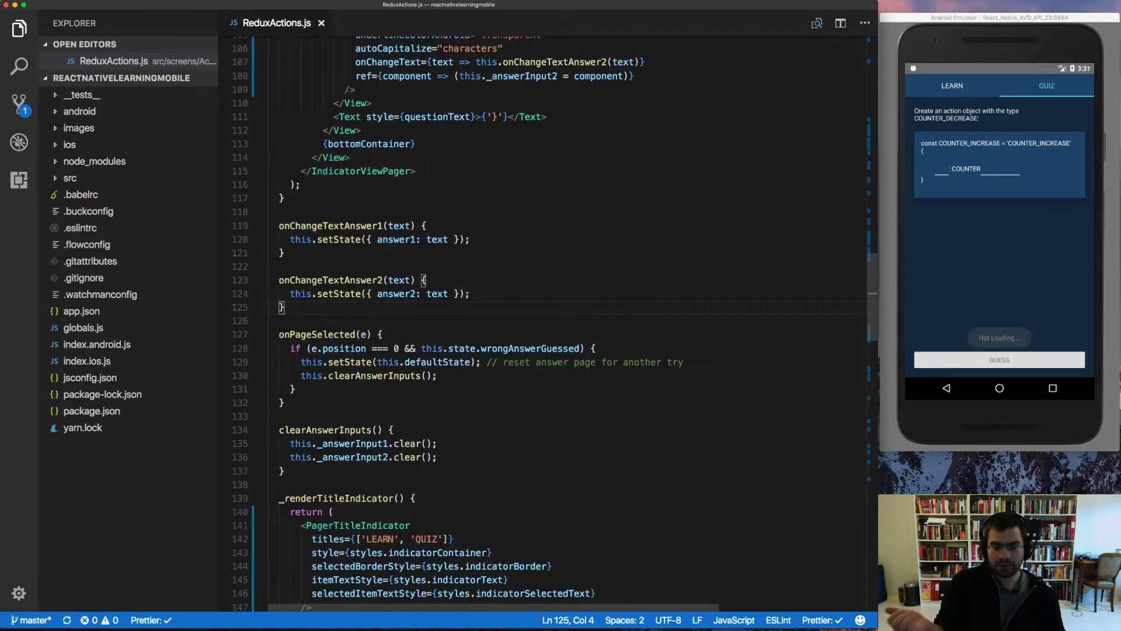
- Scroll down to the correctAnswerTypenIn condition in ReduxActions.js
scroll("down", 3)
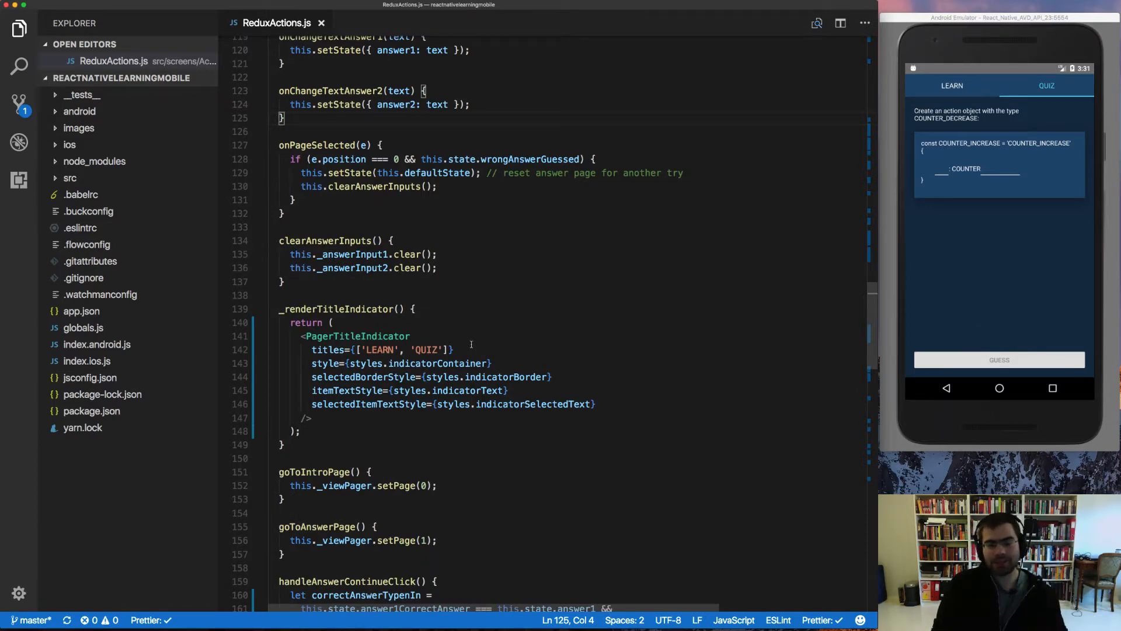
mouse_move(643, 475)
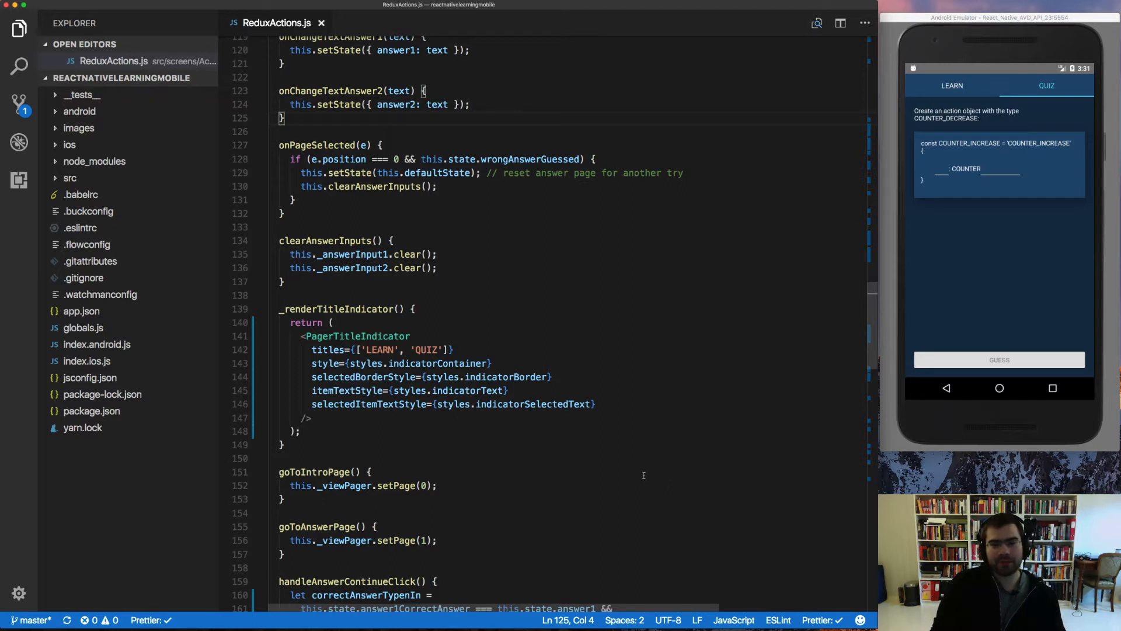
mouse_move(591, 423)
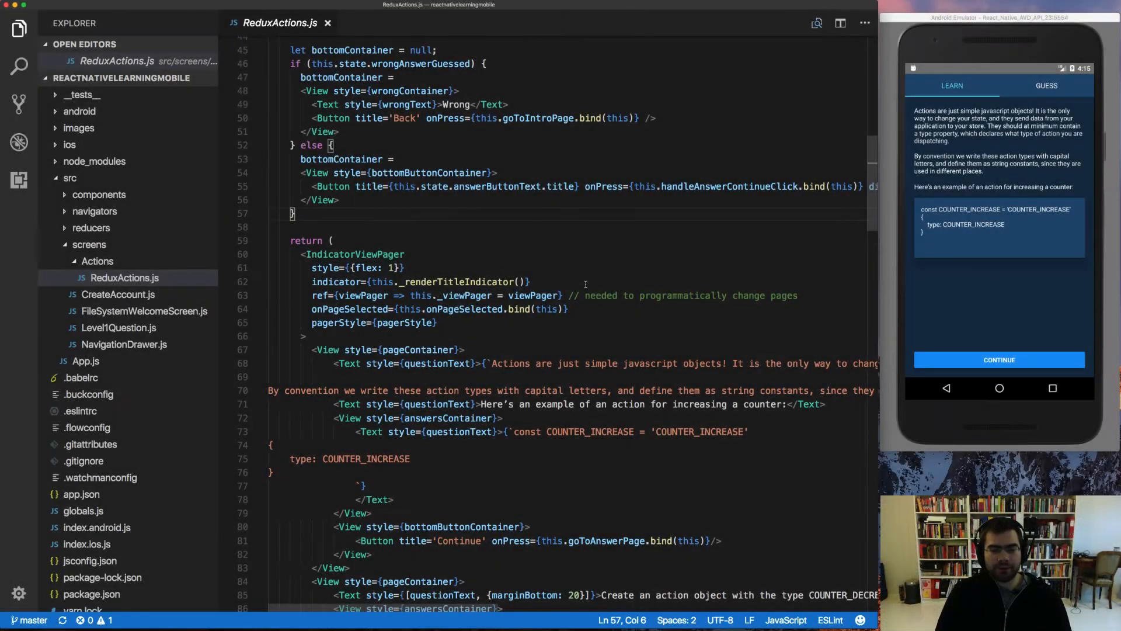
- Scroll to _renderTitleIndicator and change the second page title from 'GUESS' to 'QUIZ'
scroll("down", 3)
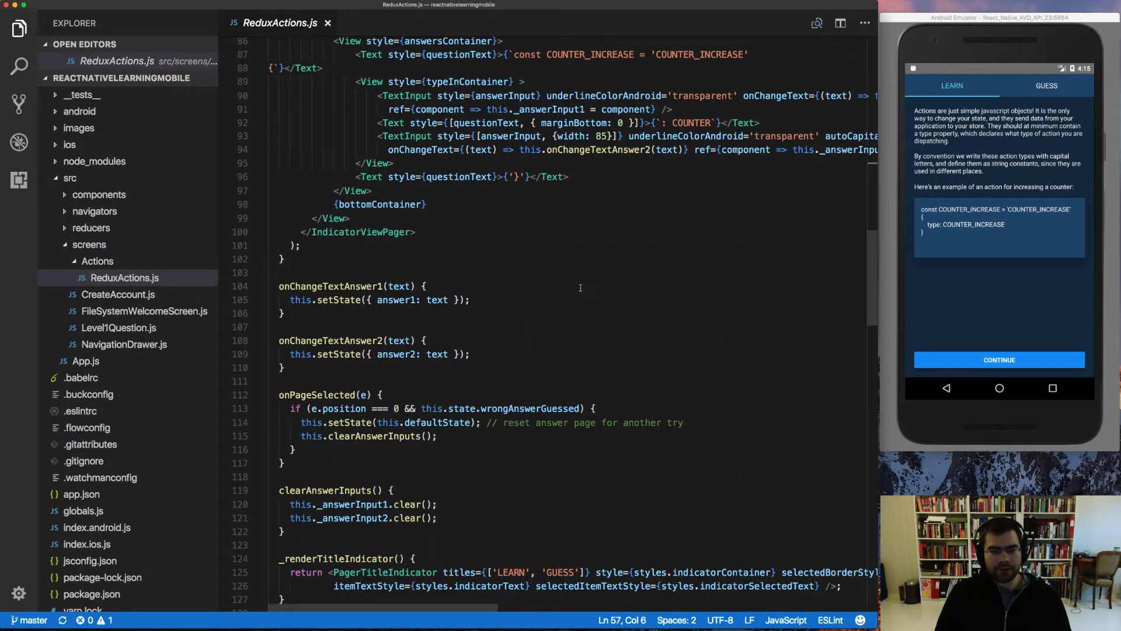
mouse_move(625, 363)
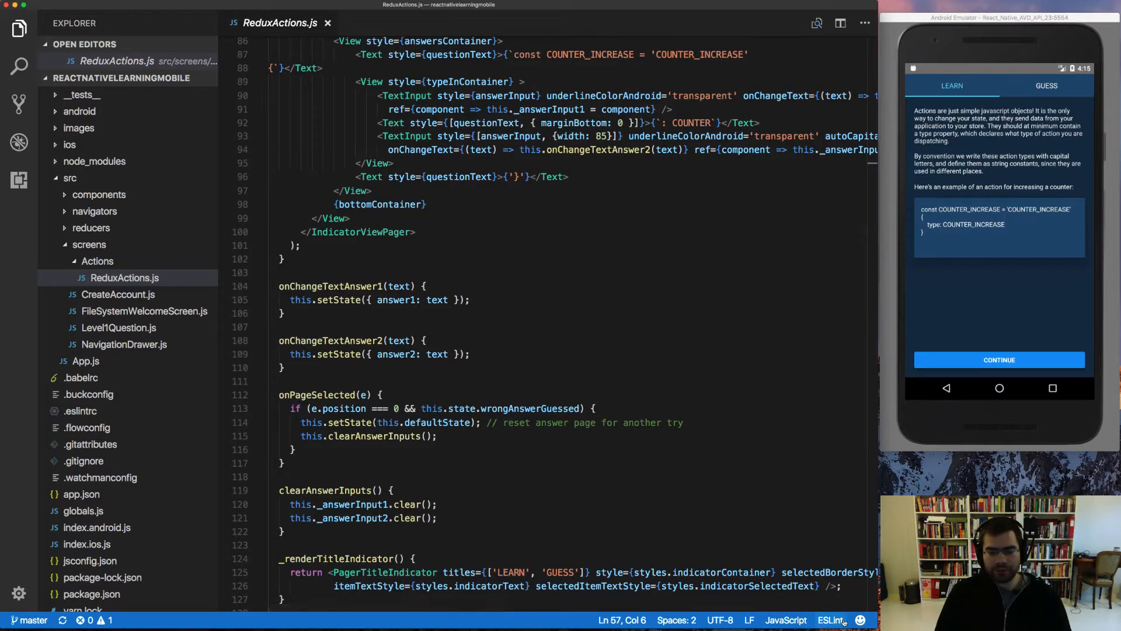
scroll("down", 3)
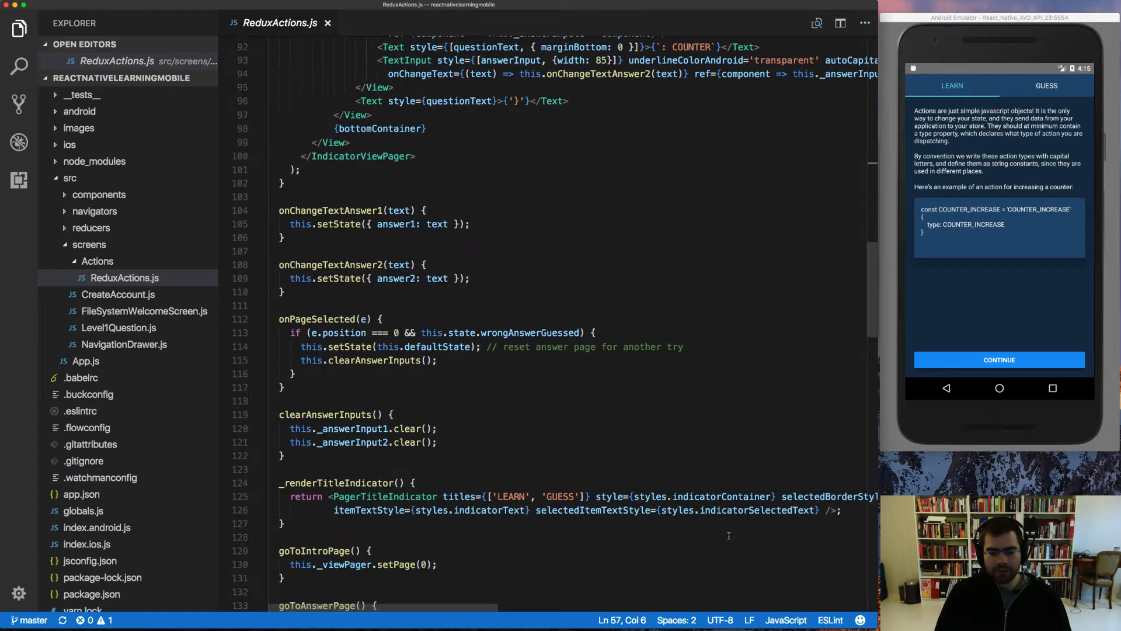
scroll("down", 3)
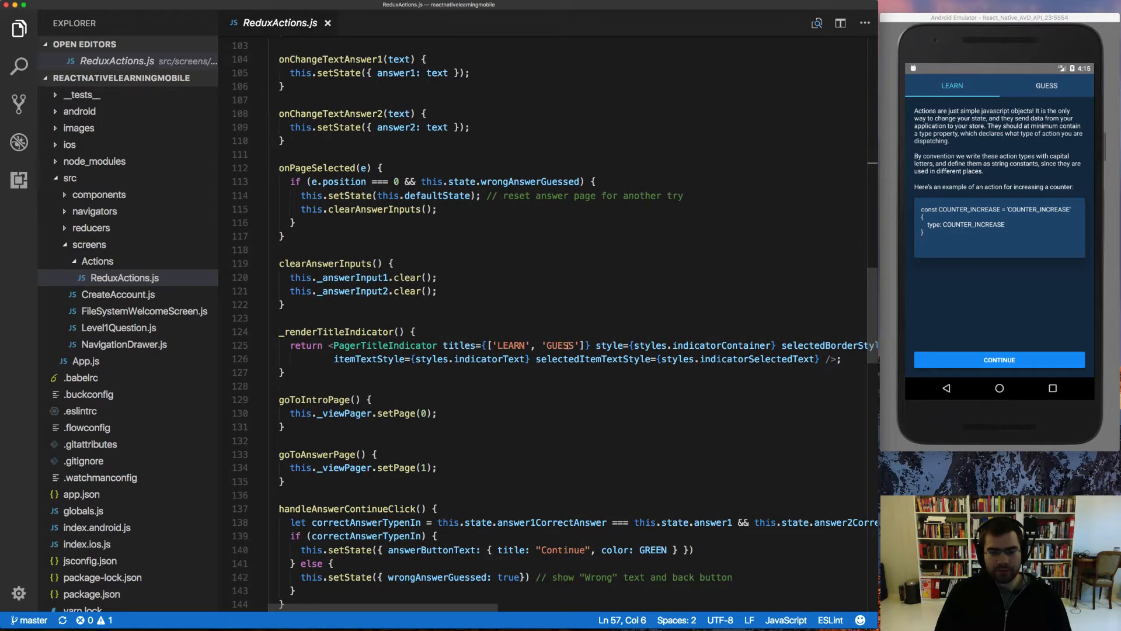
type("QUI")
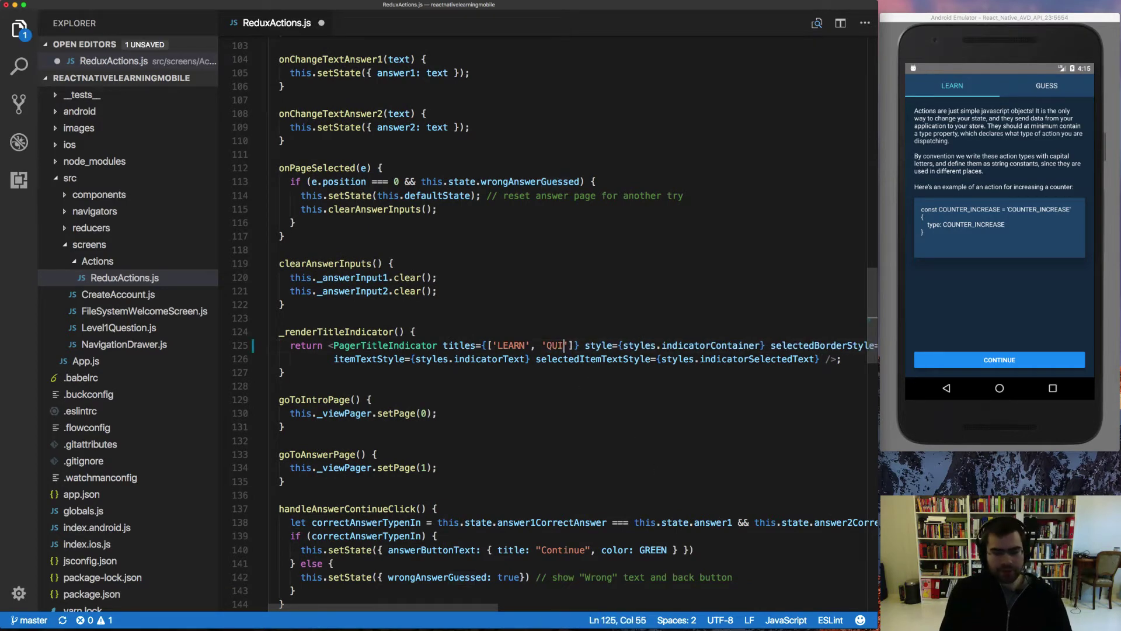
type("Z")
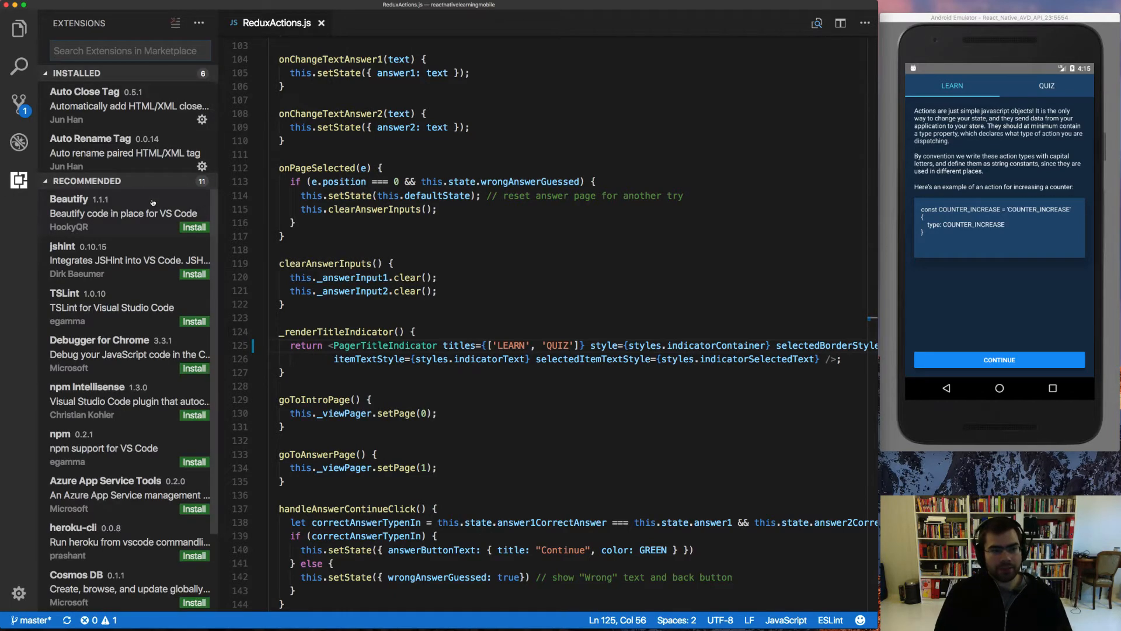
- Search extensions for 'prettier' and open the Prettier - JavaScript formatter details page
type("prettier")
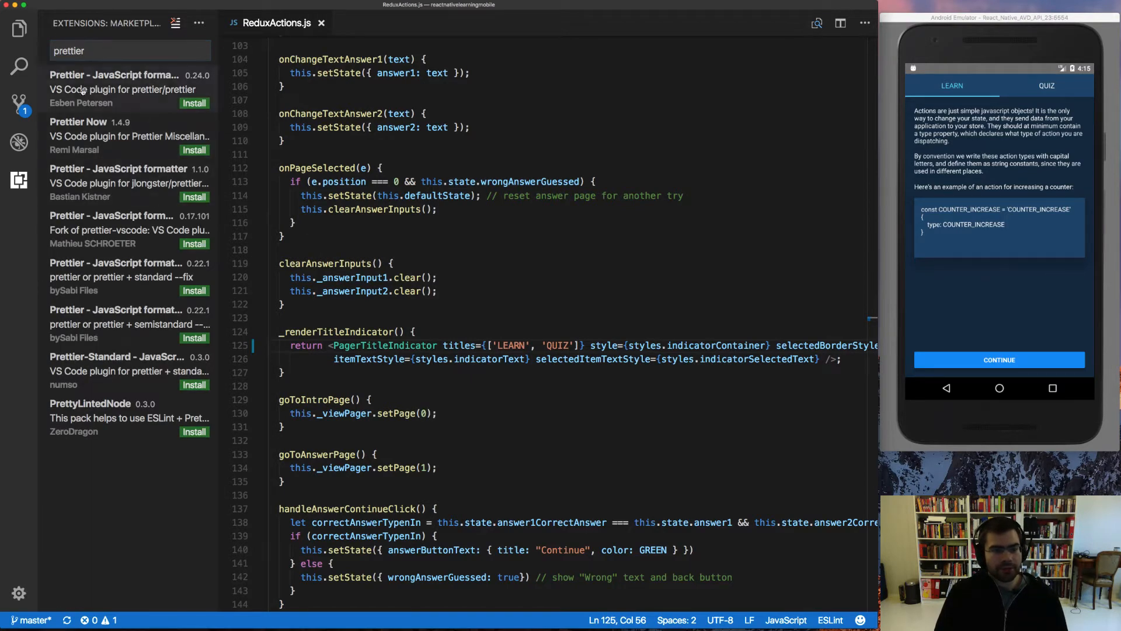
left_click(113, 75)
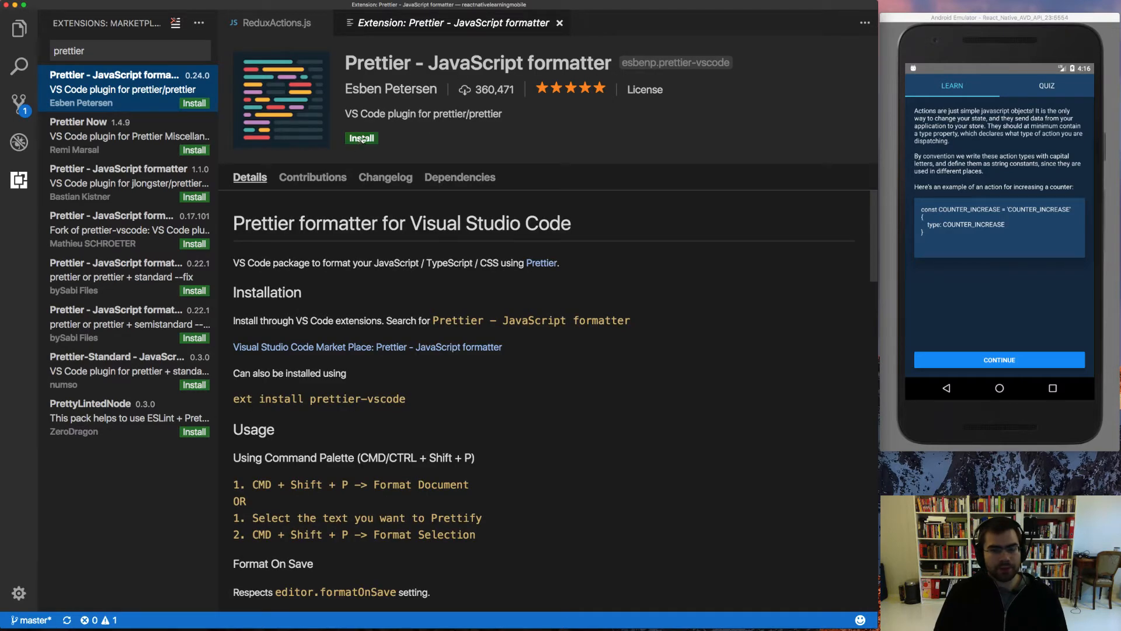
- Install Prettier - JavaScript formatter and scroll its README to the Format On Save notes
left_click(361, 138)
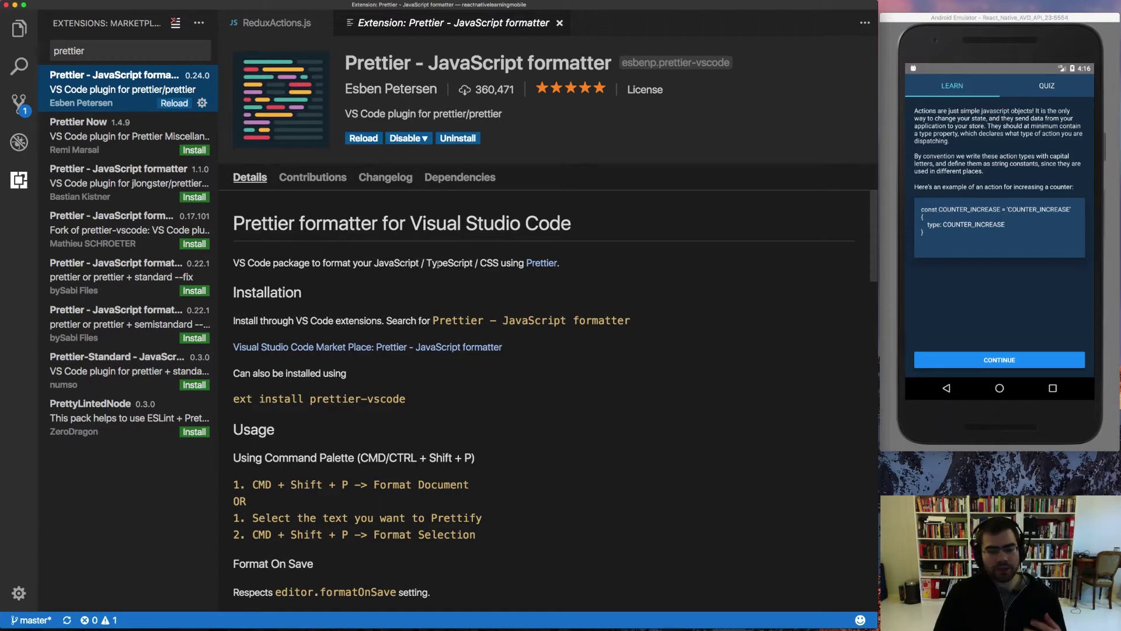
scroll("down", 3)
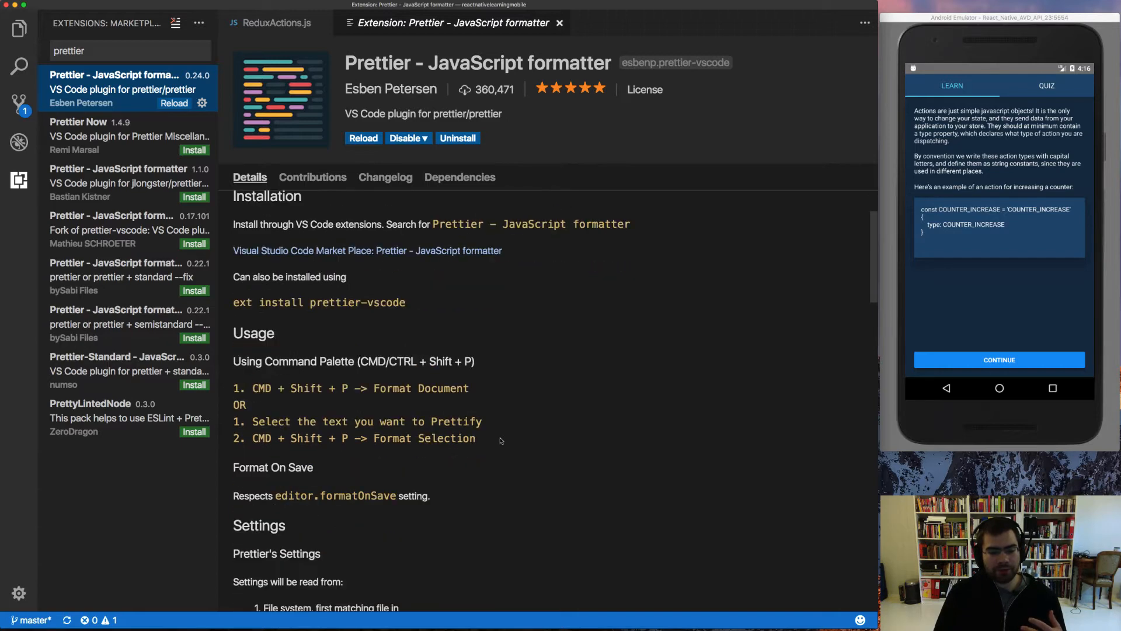
mouse_move(352, 469)
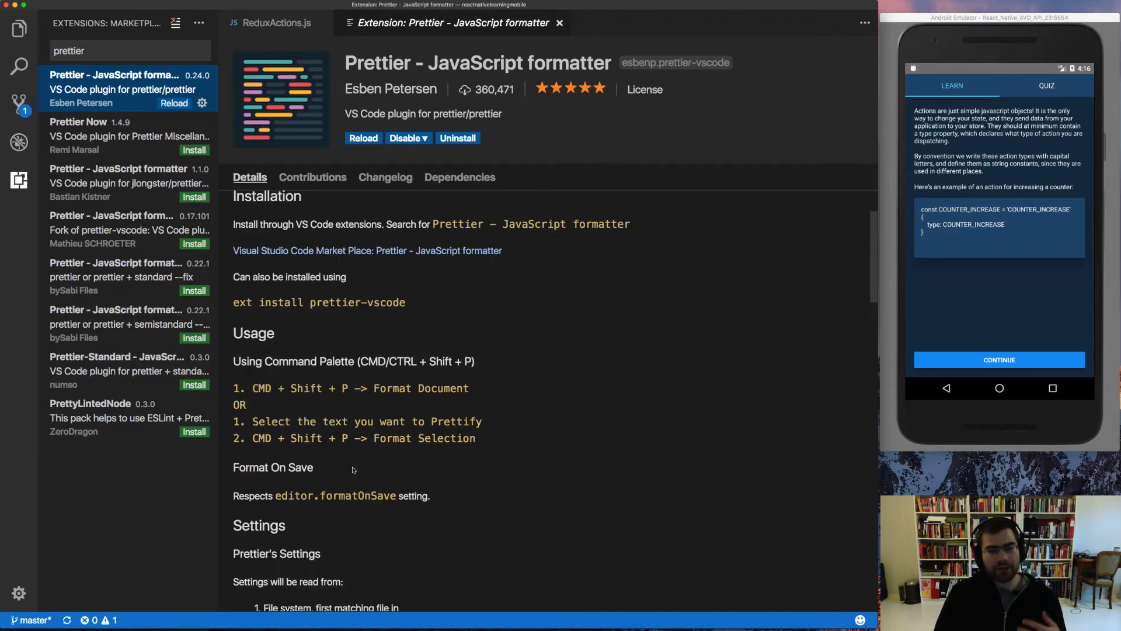
mouse_move(347, 466)
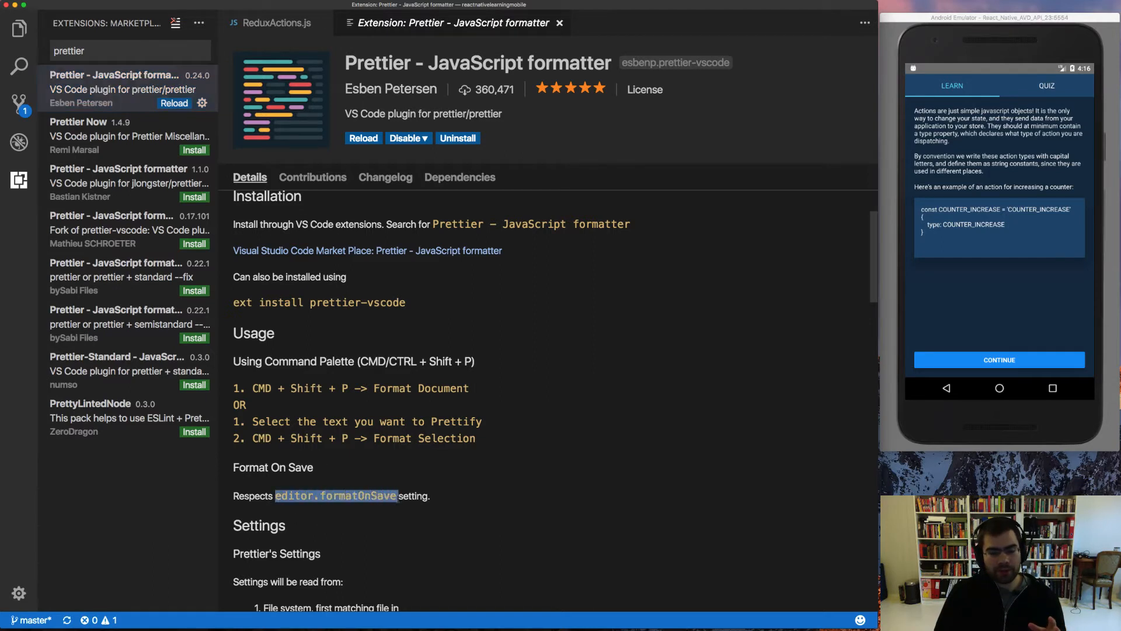
mouse_move(400, 450)
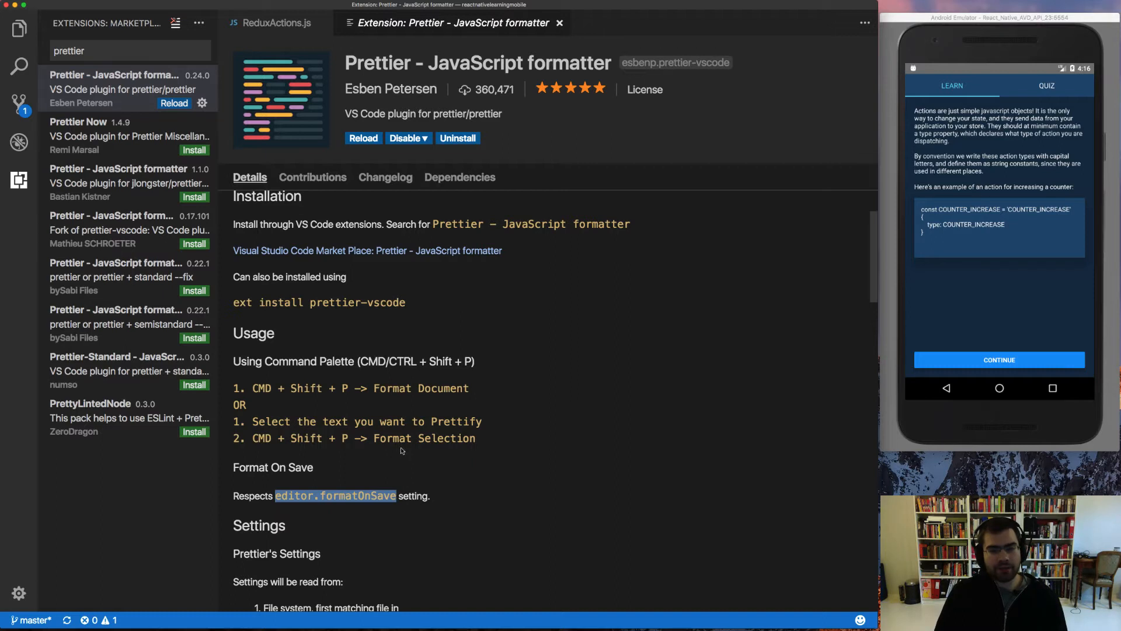
mouse_move(433, 479)
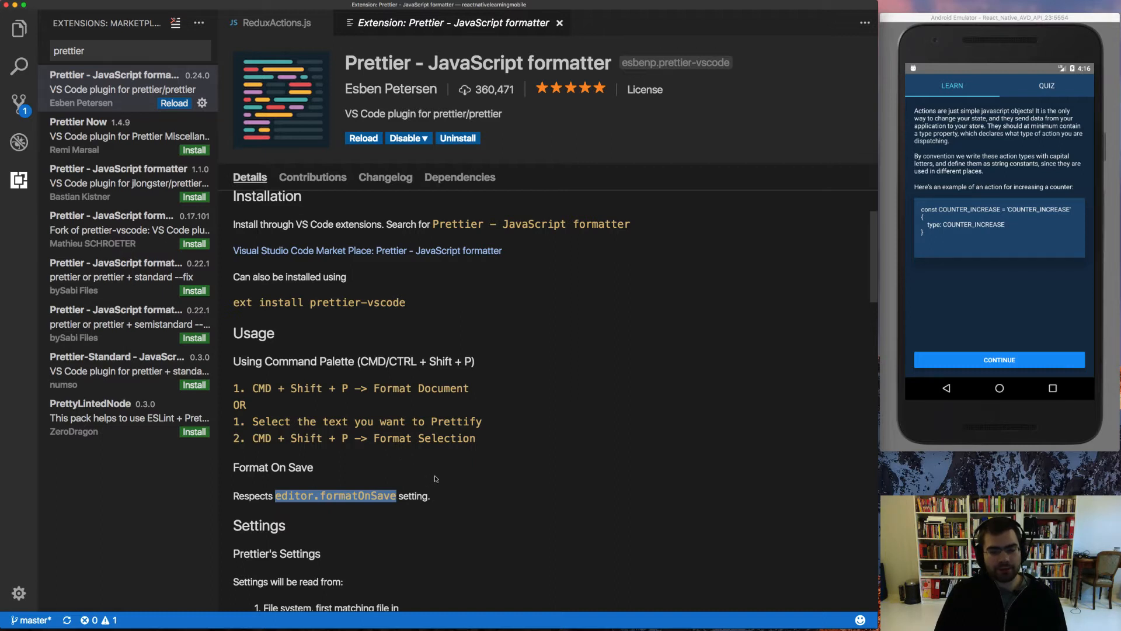
scroll("up", 3)
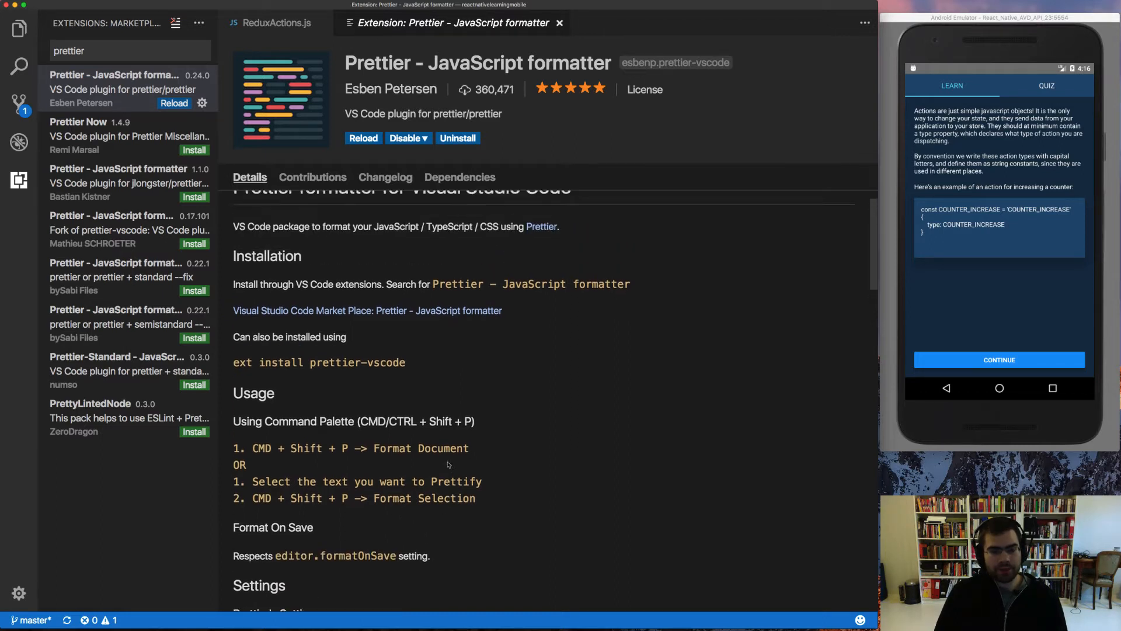
scroll("up", 3)
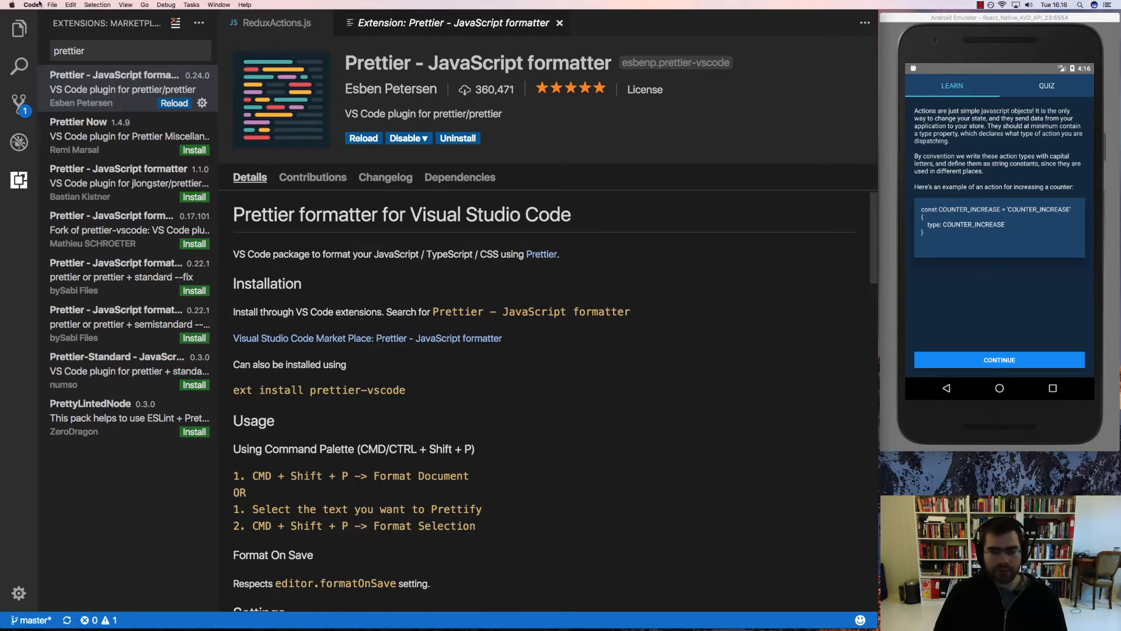
- Open user settings and add "editor.formatOnSave": true on a new line
left_click(30, 6)
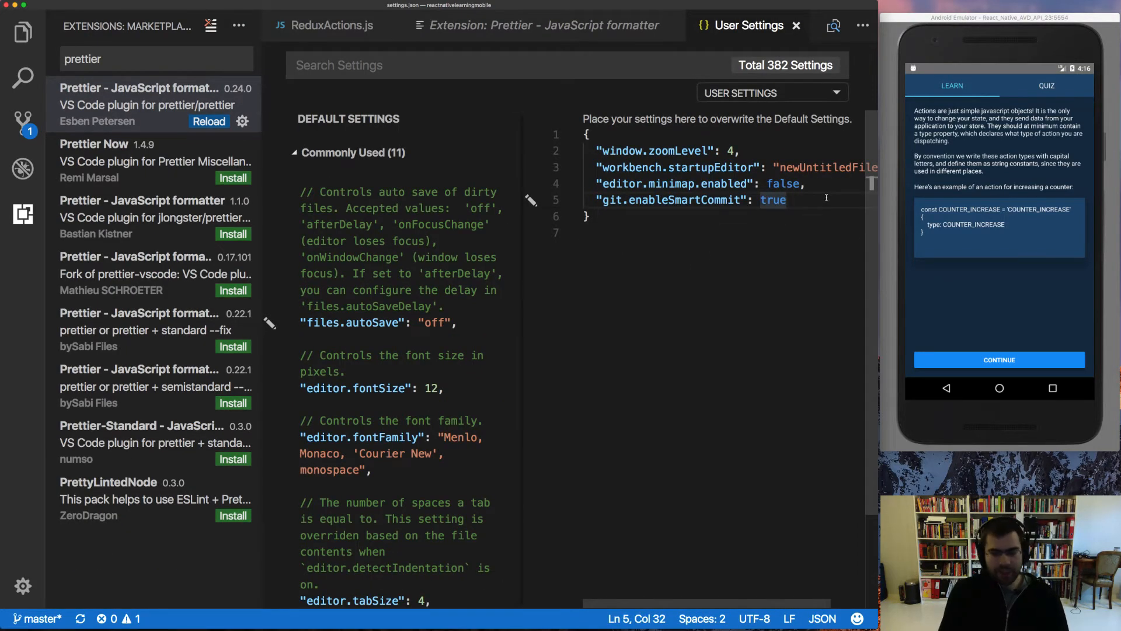
key("Return")
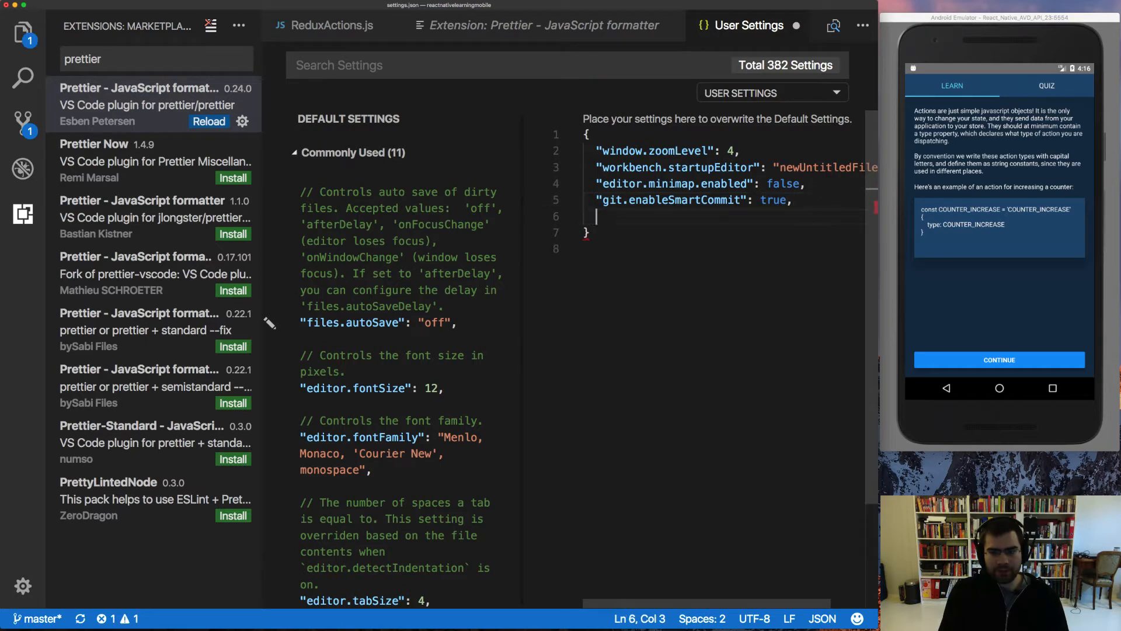
type("editor\"")
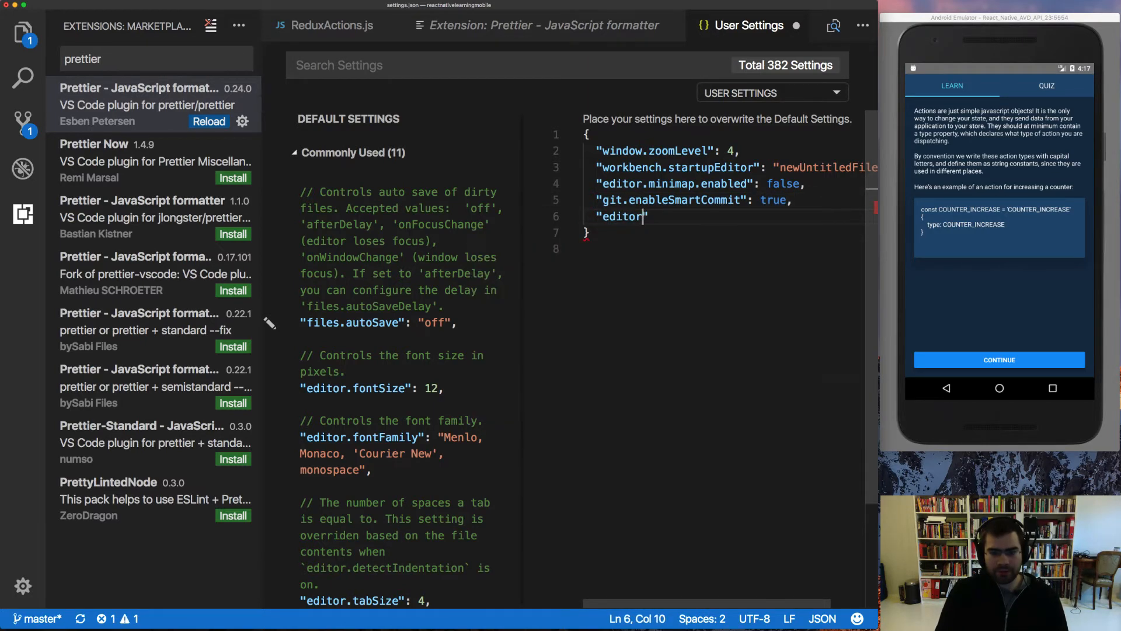
type(".formatOnSave")
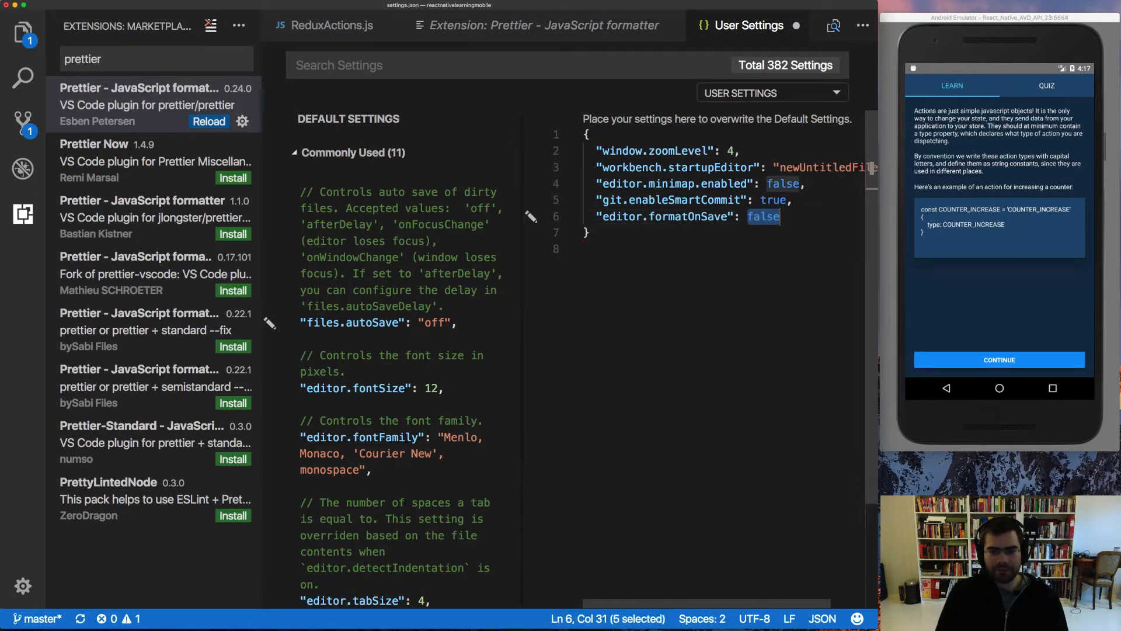
type("true,")
type("\"")
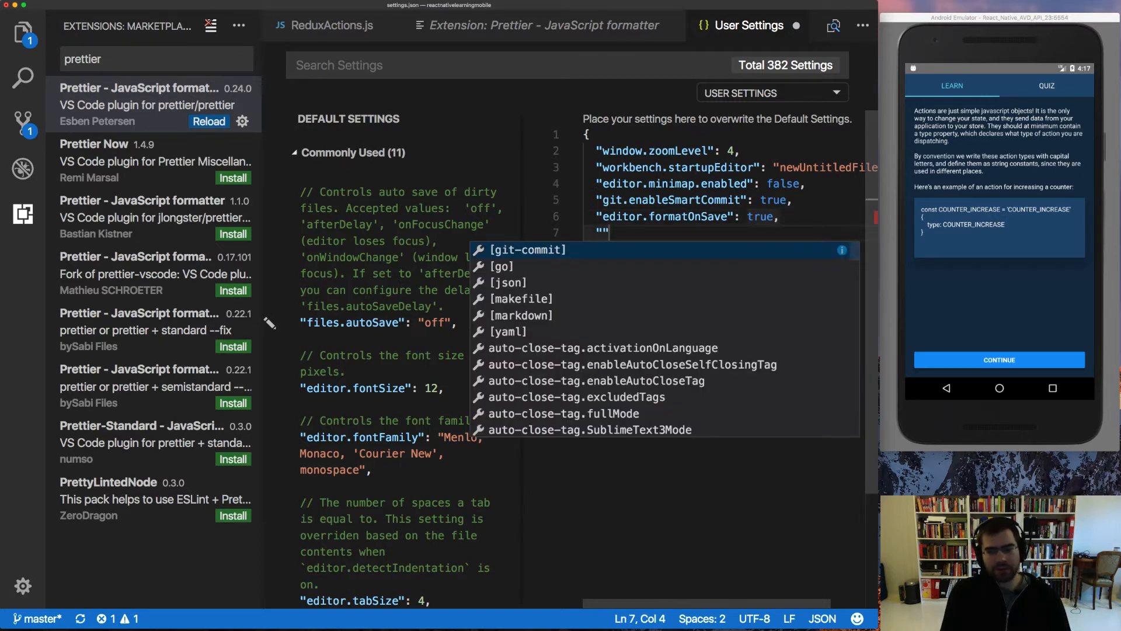
- Add "prettier.eslintIntegration": true to the user settings and save them
type("pre")
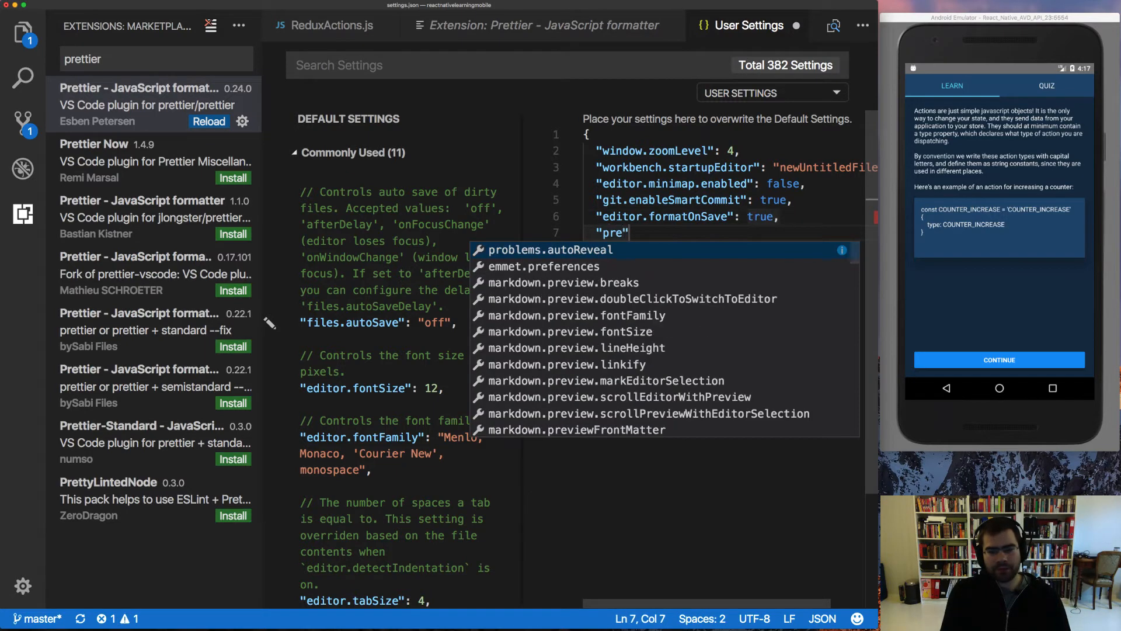
type("ttier")
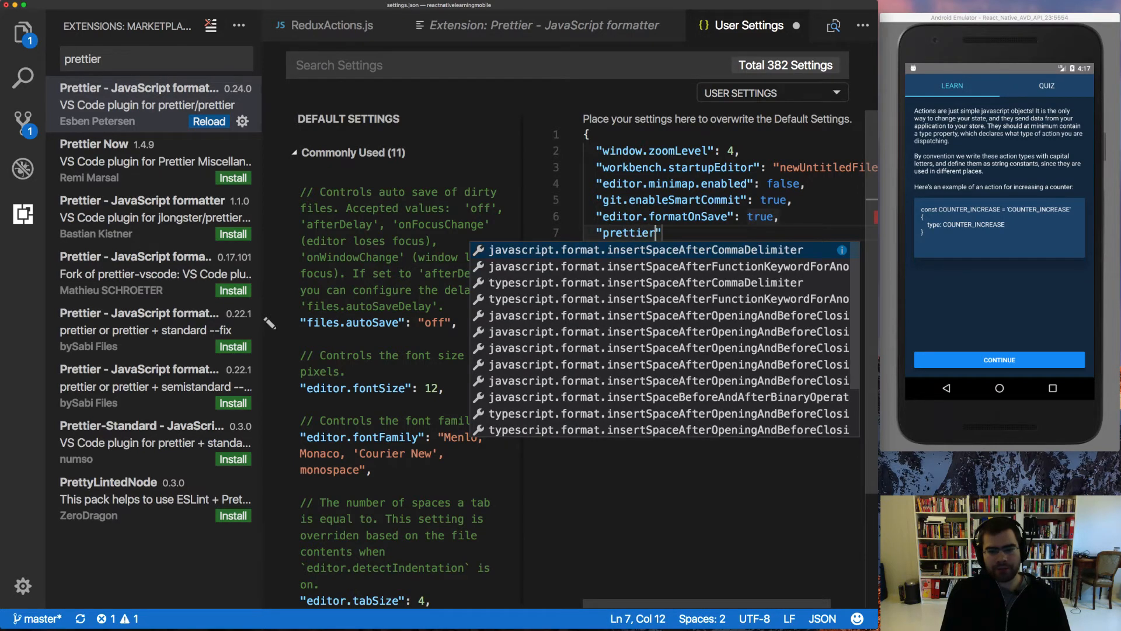
type(".")
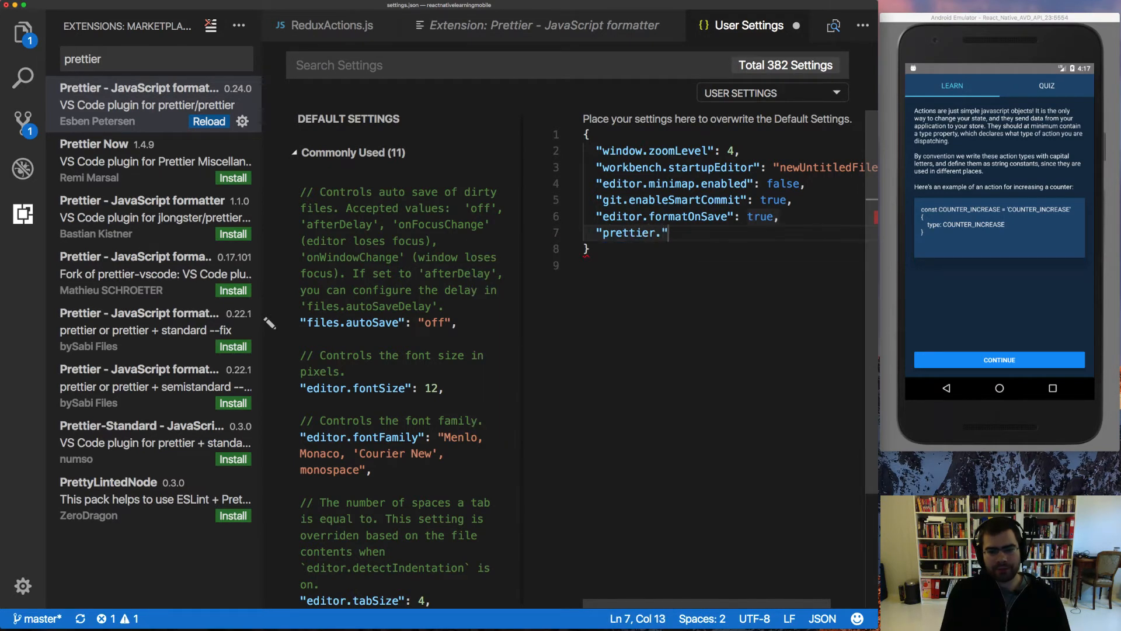
type("e")
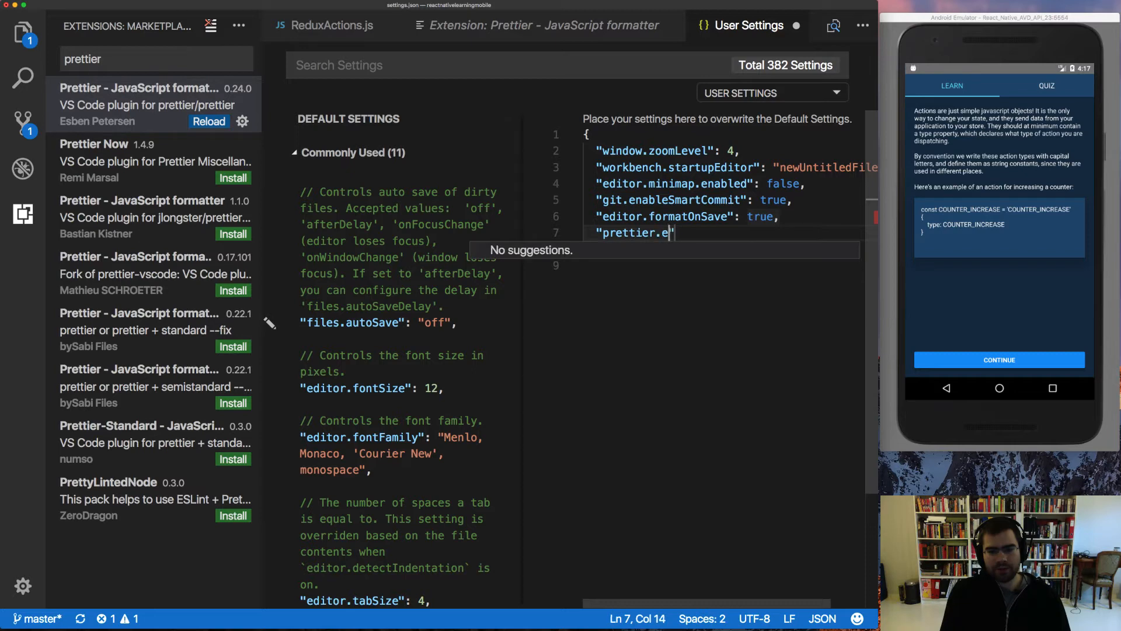
type("slintIntegr")
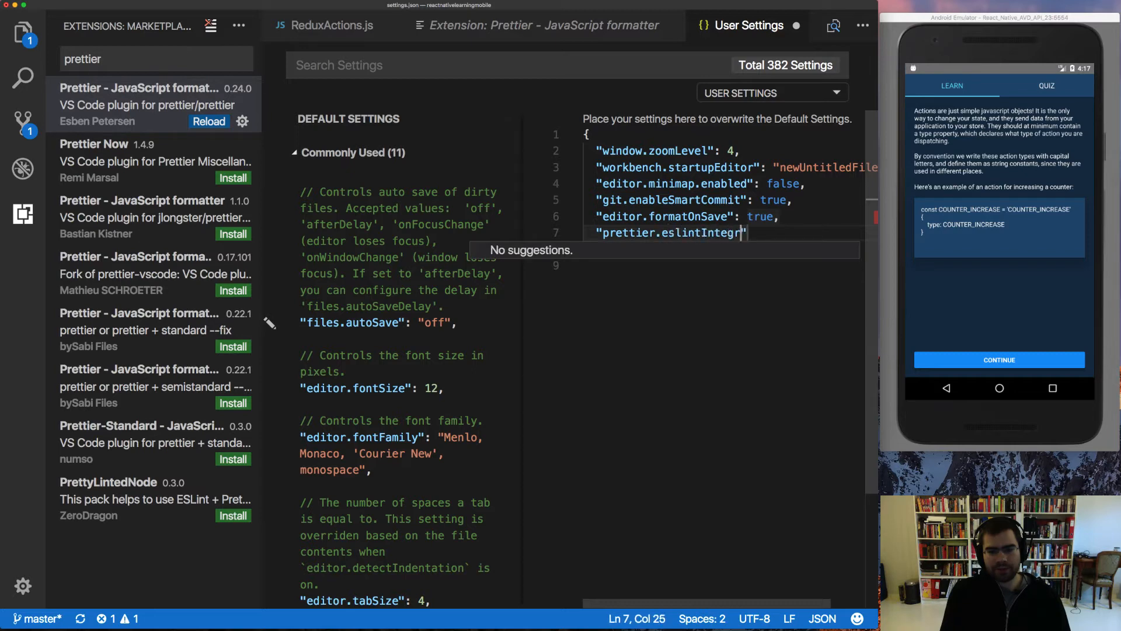
type("ation\":")
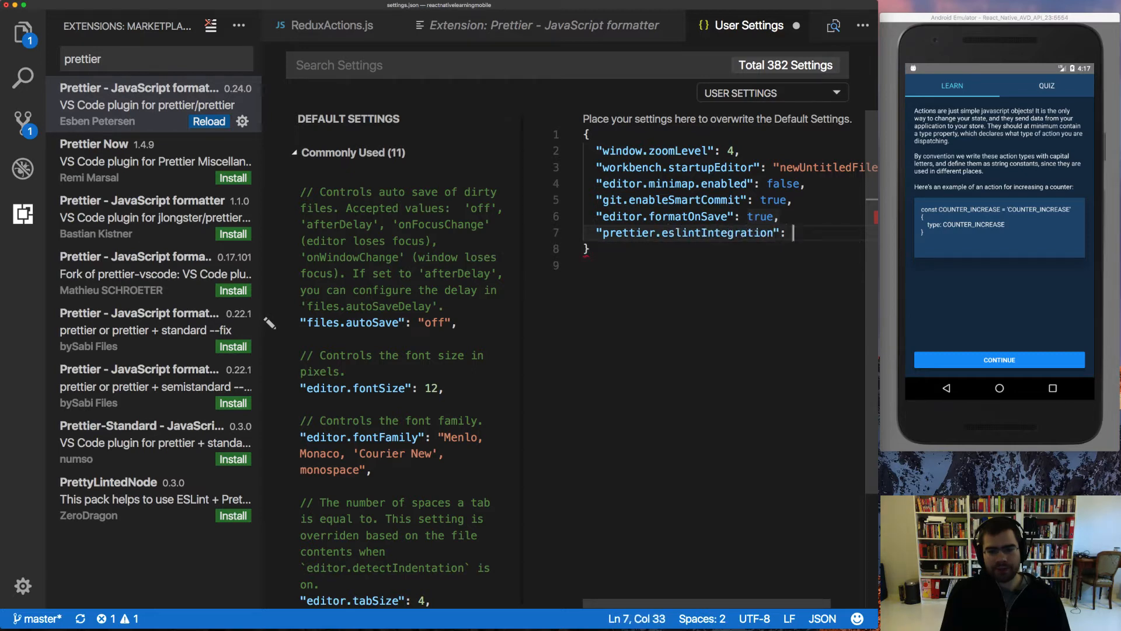
type("true")
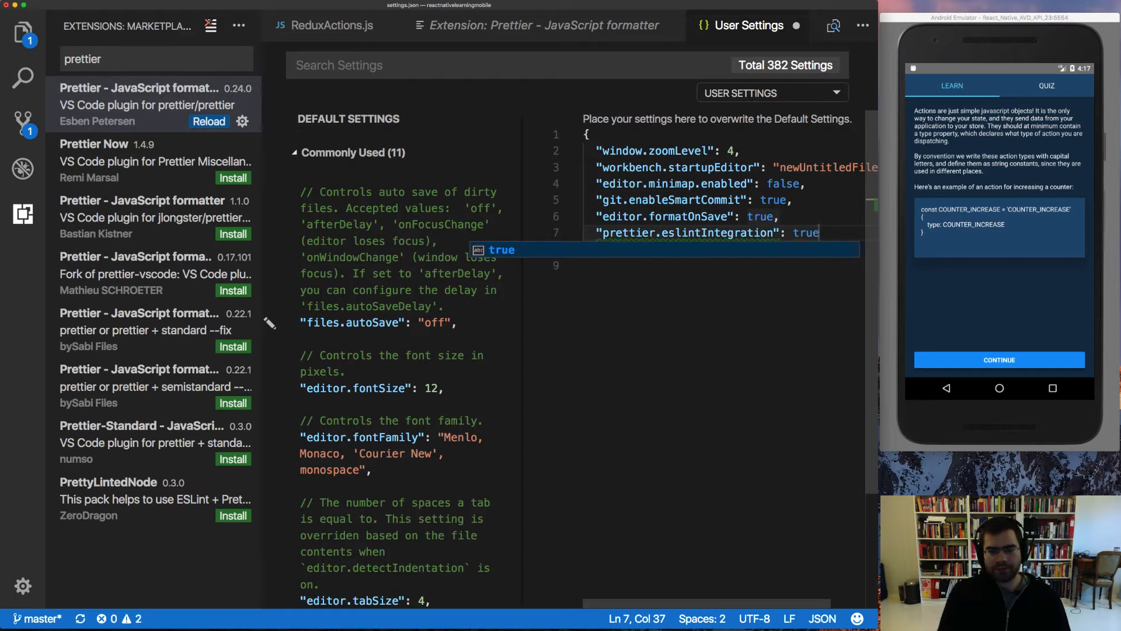
left_click(694, 233)
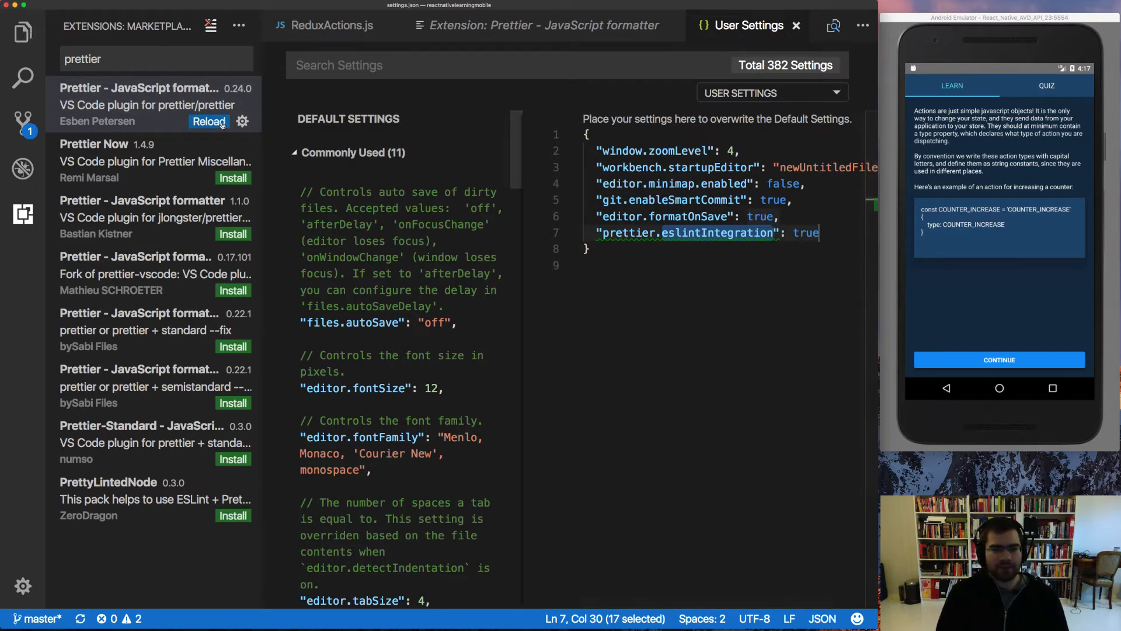
- Reload the window to activate Prettier, then change the 'QUIZ' title back to 'GUESS'
left_click(209, 121)
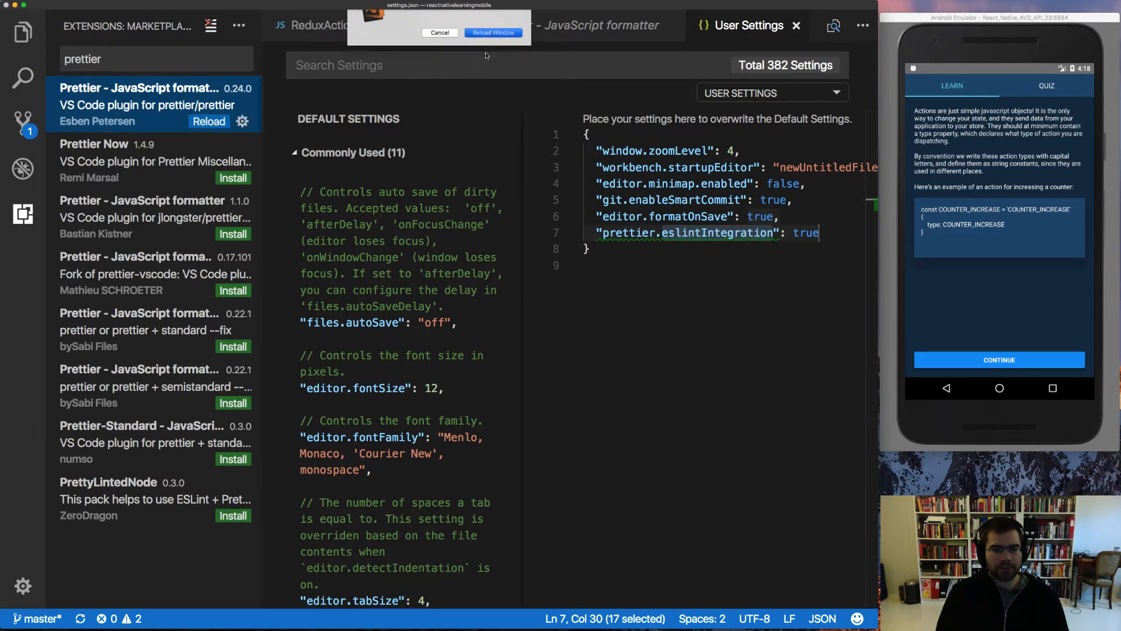
left_click(493, 33)
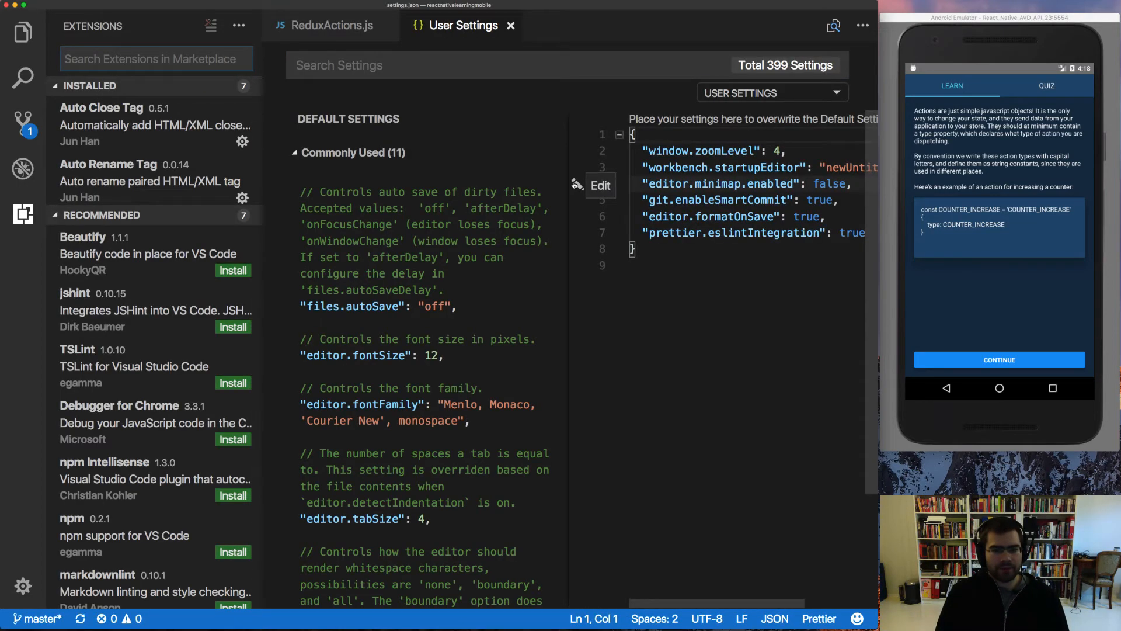
left_click(328, 25)
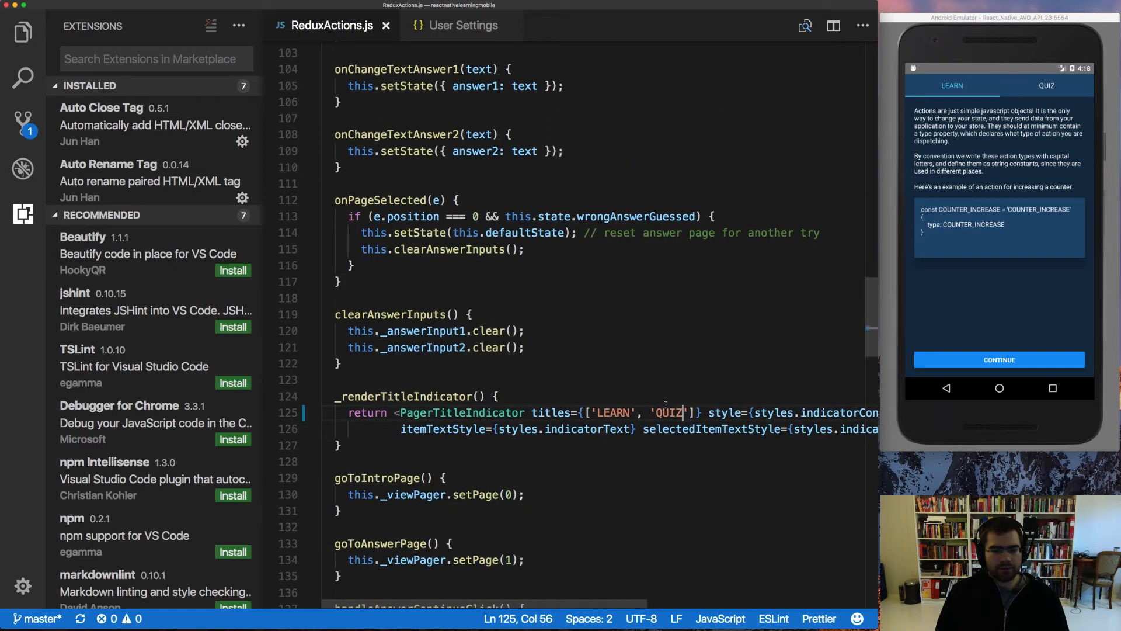
type("GUE")
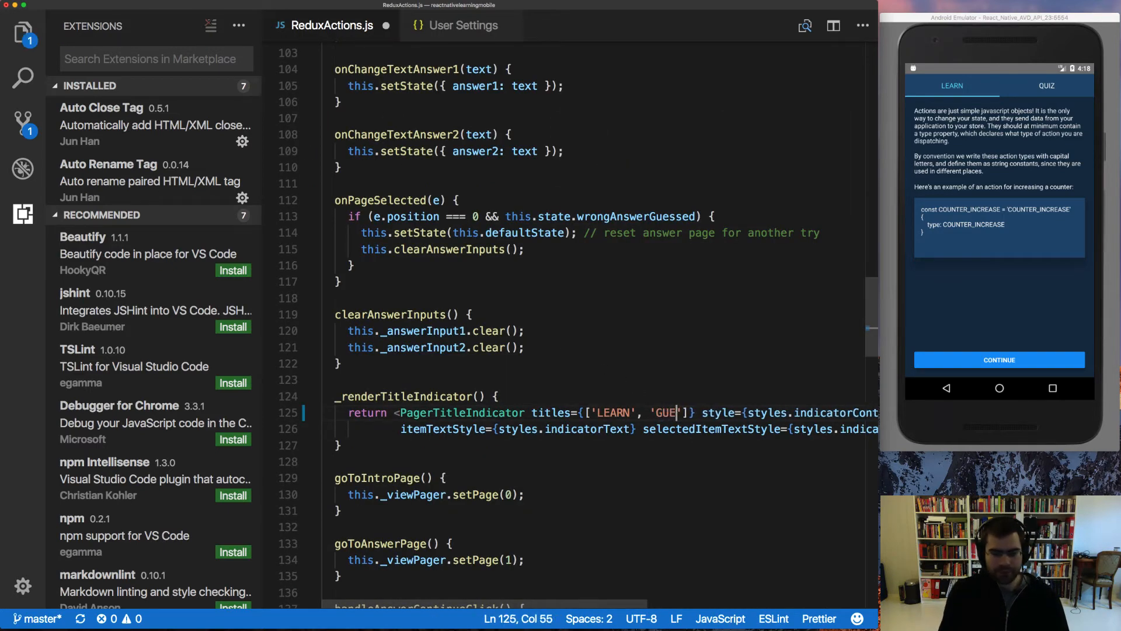
type("SS")
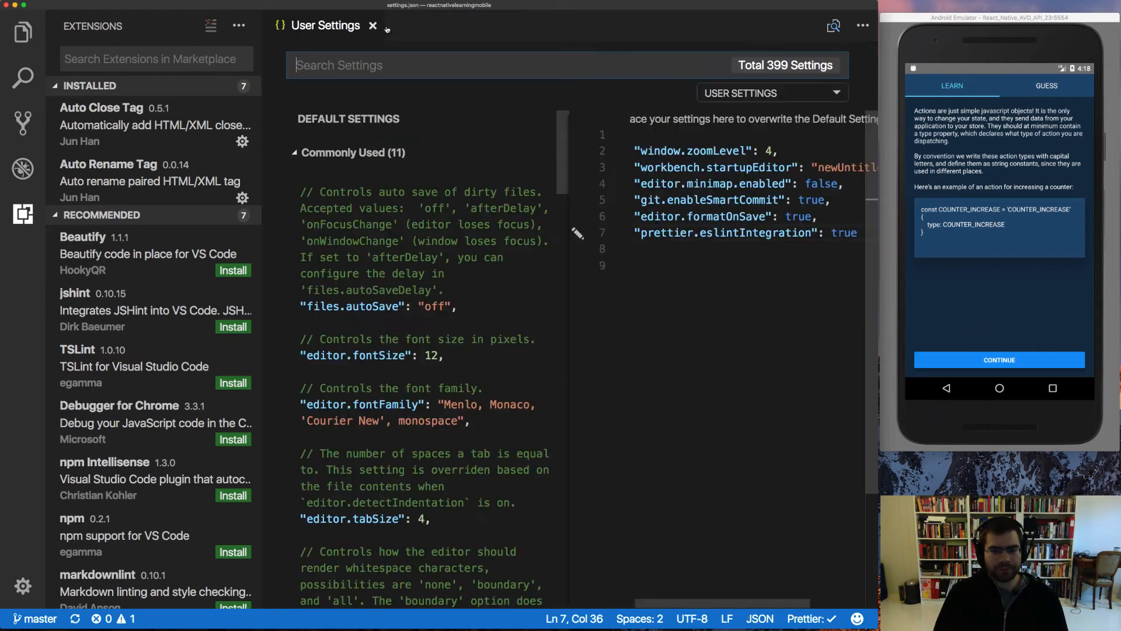
- In ReduxActions.js, change the 'GUESS' title to 'QUIZ', save, and scroll through the Prettier-formatted props
left_click(22, 32)
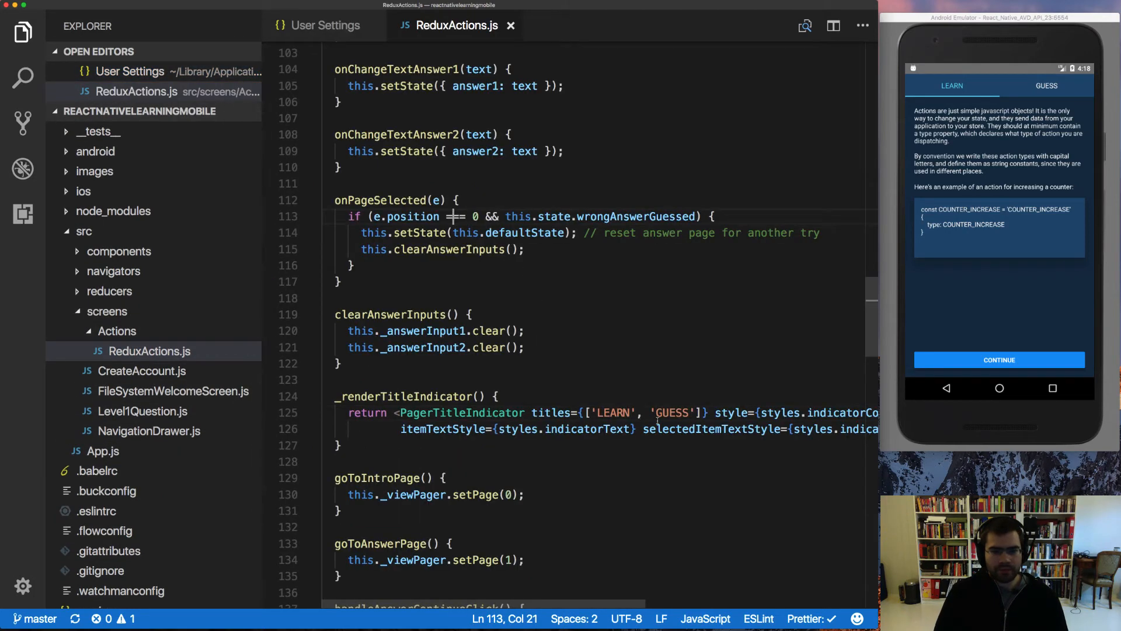
type("QUIZ")
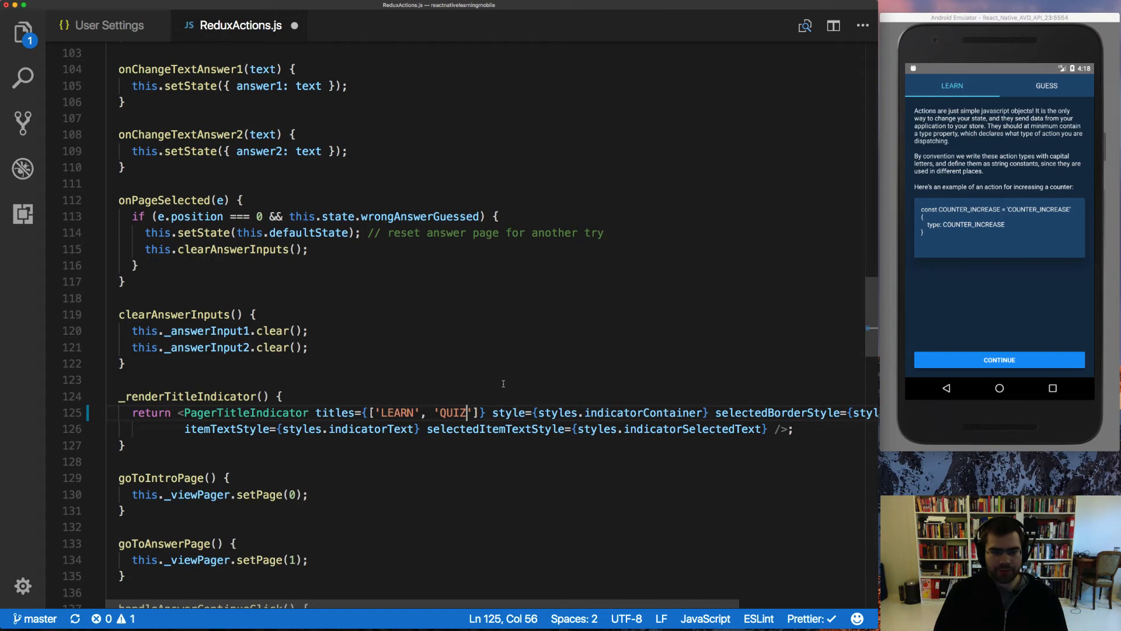
left_click(108, 380)
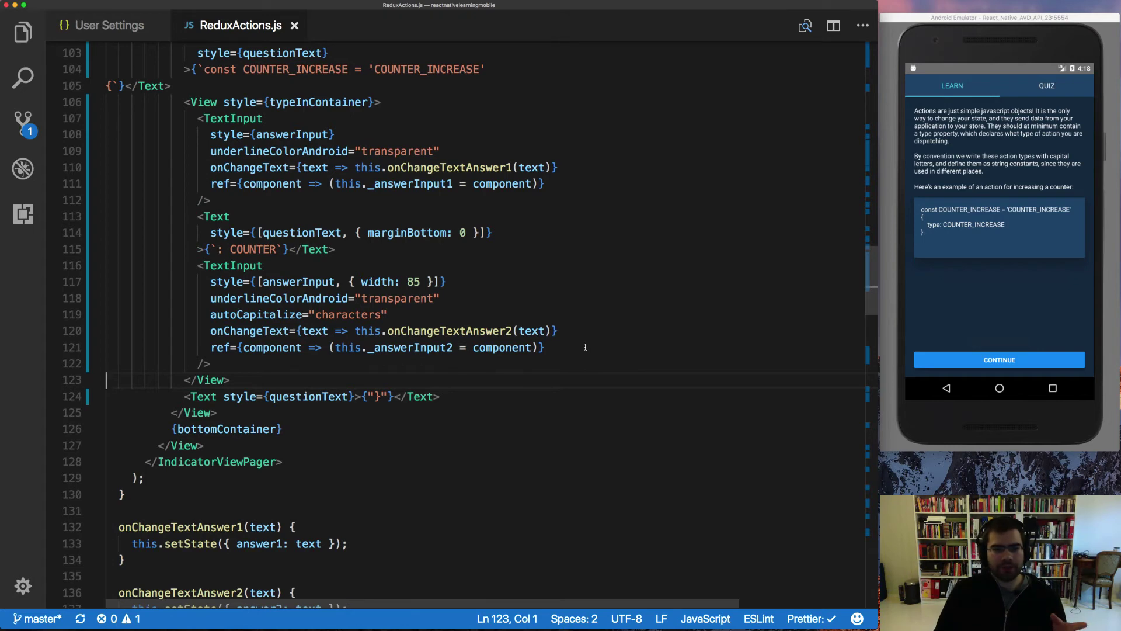
scroll("down", 3)
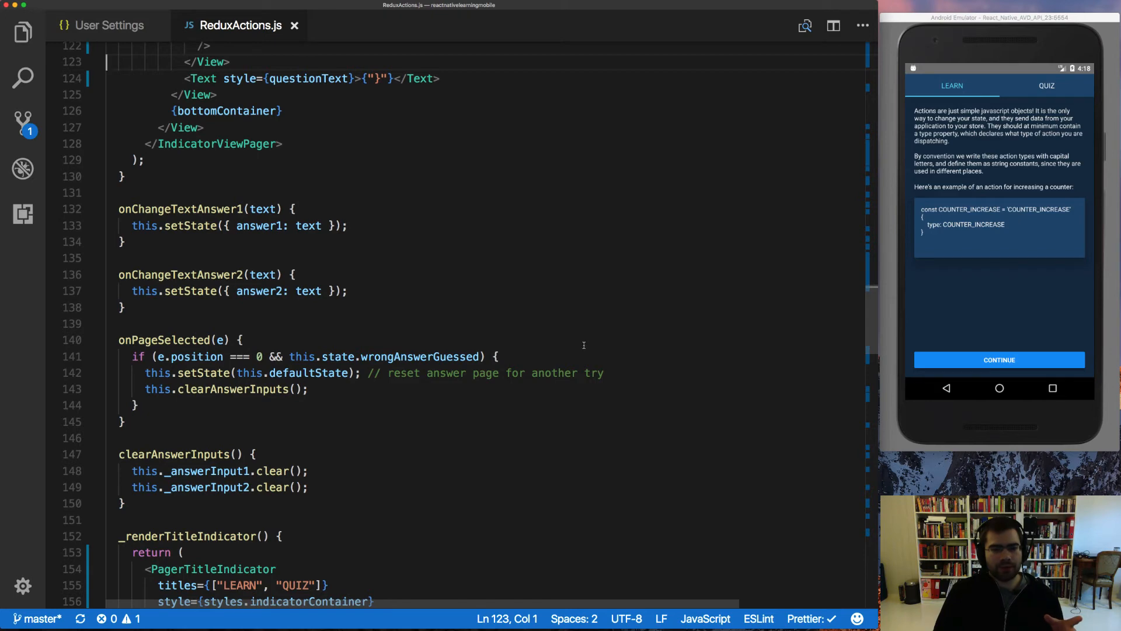
scroll("down", 3)
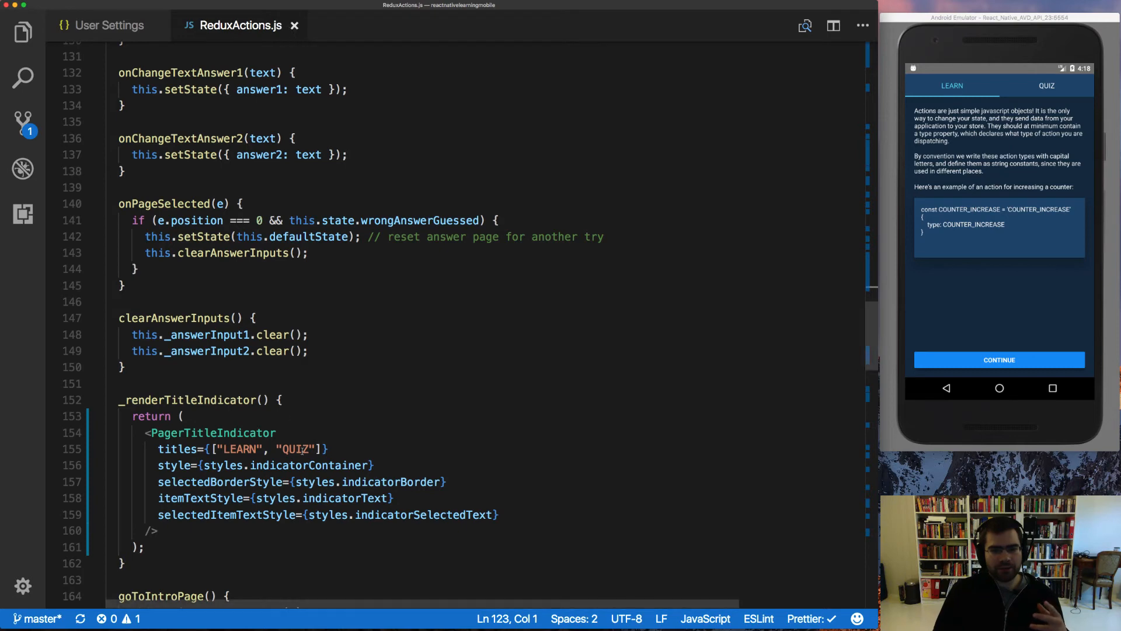
scroll("down", 3)
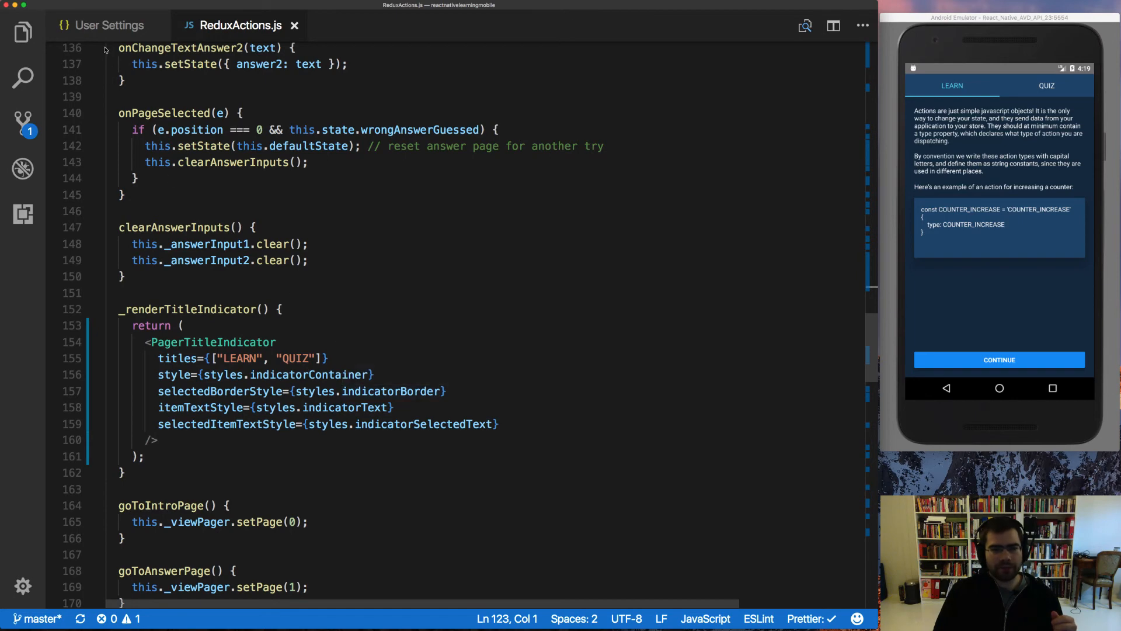
left_click(108, 25)
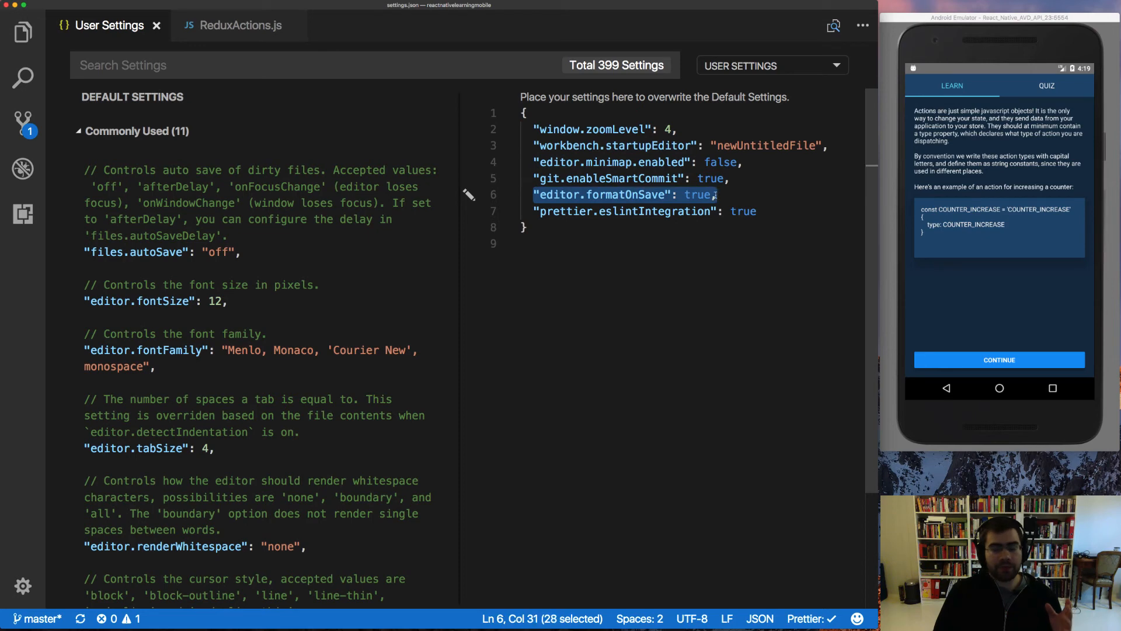
left_click(719, 195)
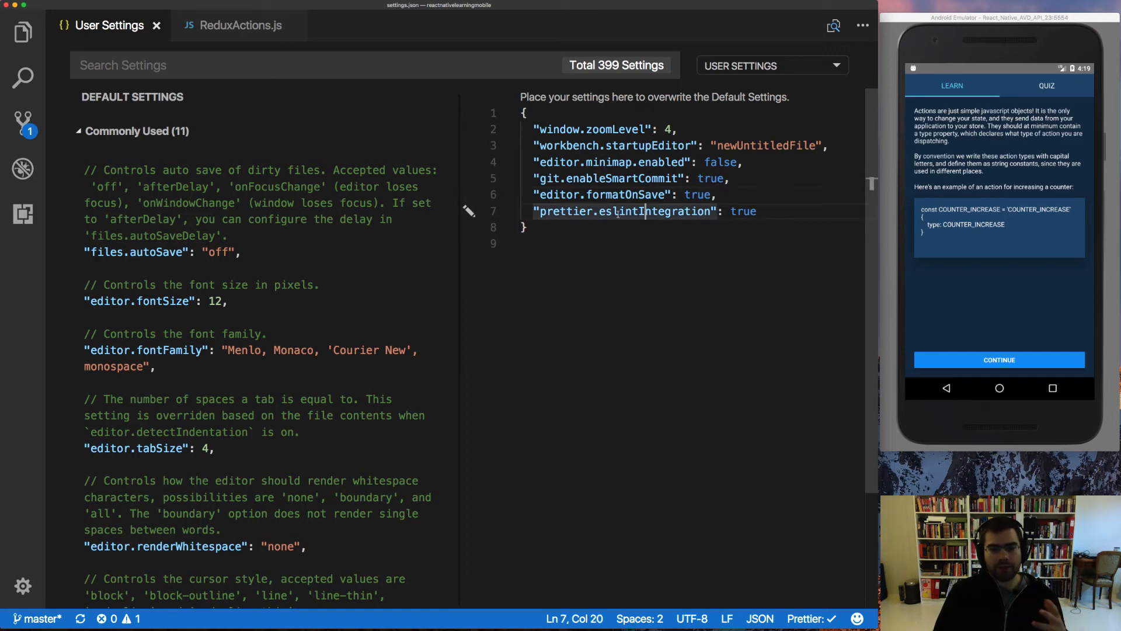
mouse_move(627, 211)
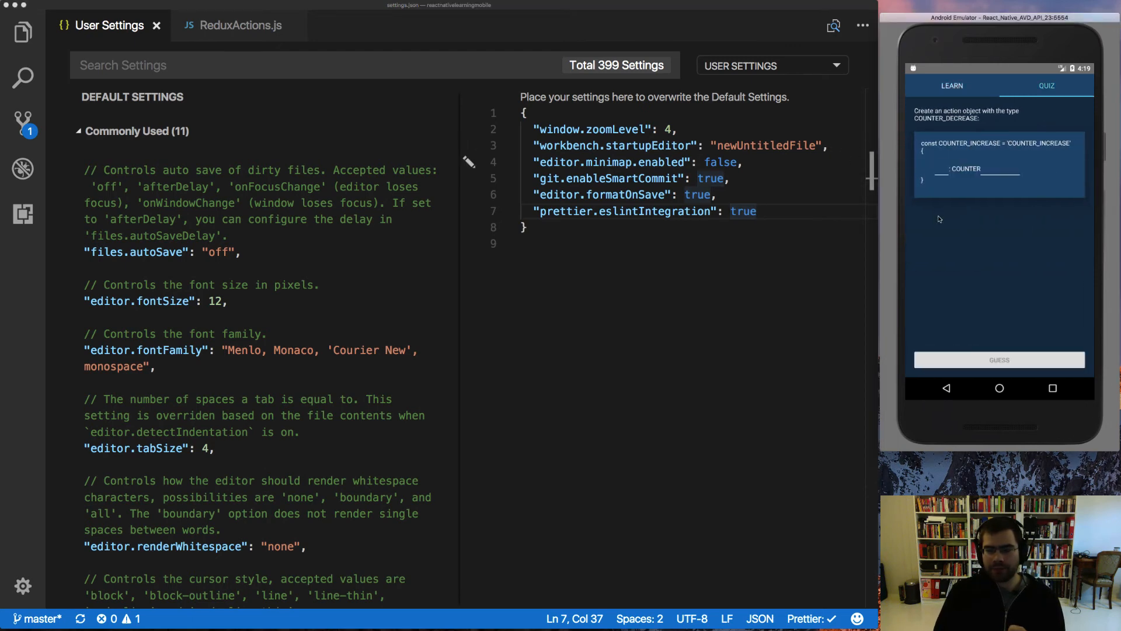
left_click(951, 86)
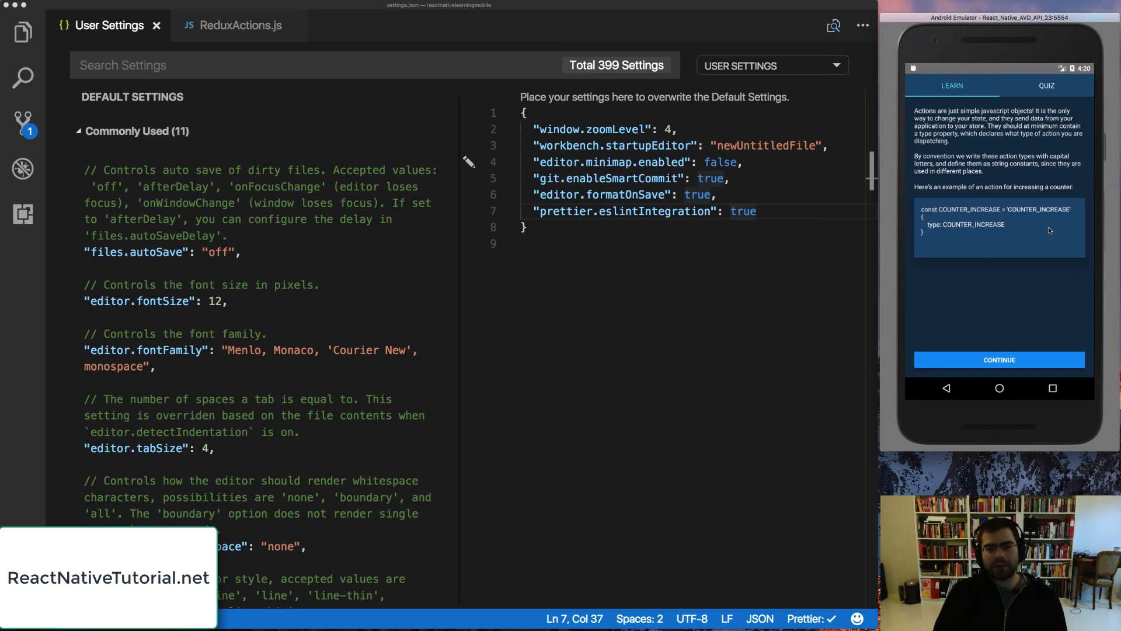
left_click(239, 26)
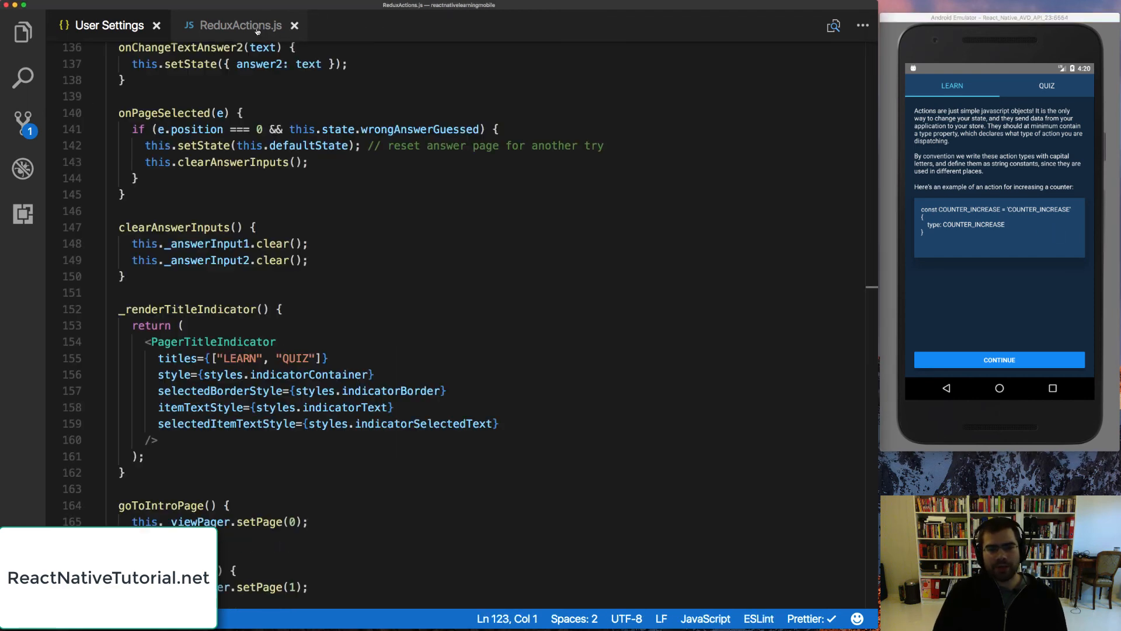